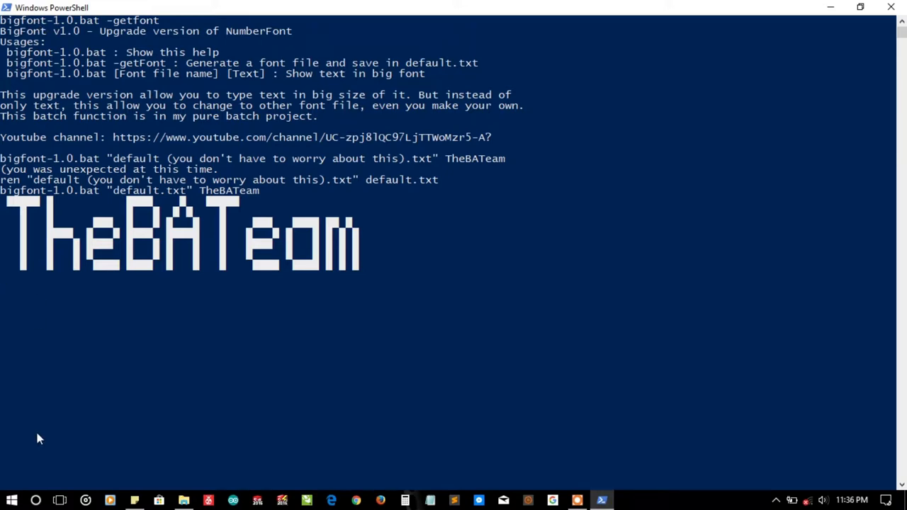
mouse_move(368, 437)
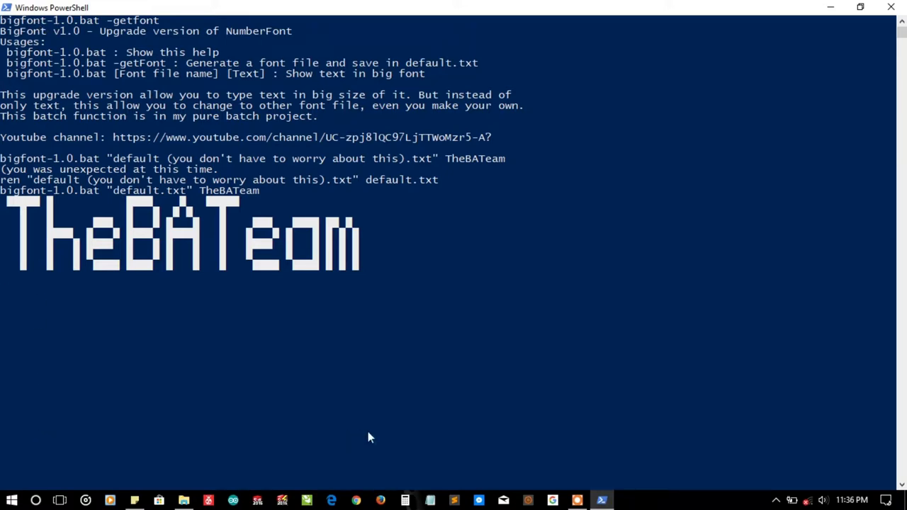
mouse_move(103, 21)
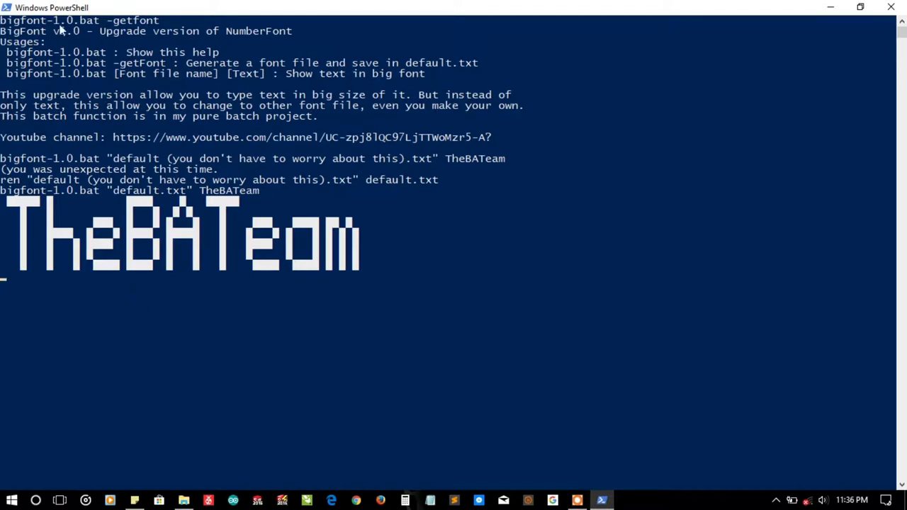
mouse_move(100, 34)
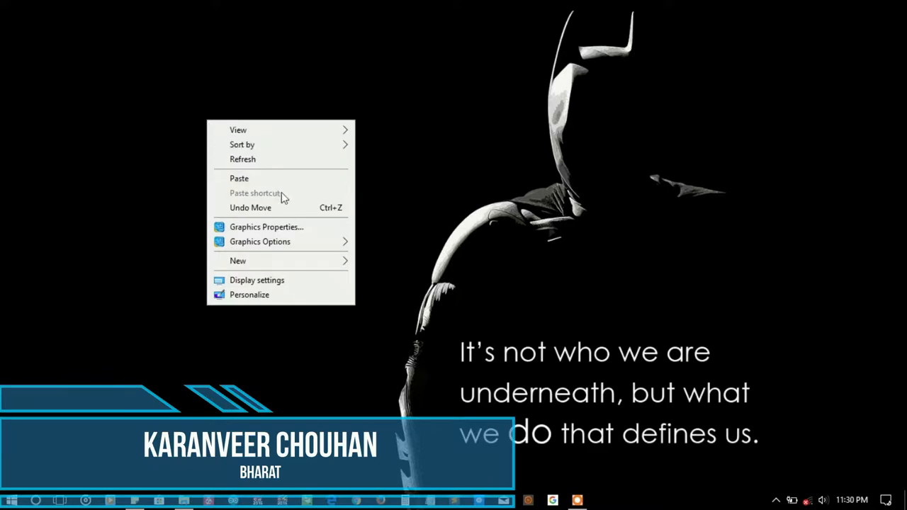
Dismiss the desktop menu and bring up the BigFont by Developing PC folder window.
click(340, 267)
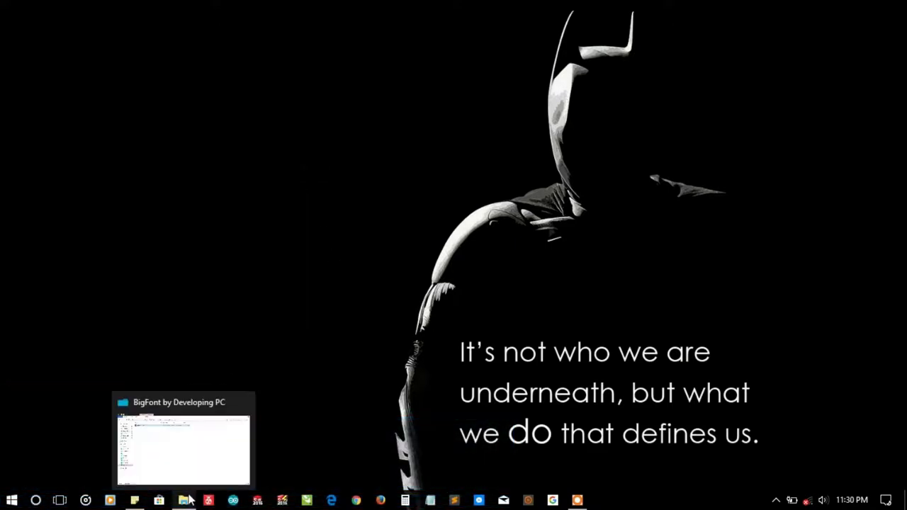
click(183, 442)
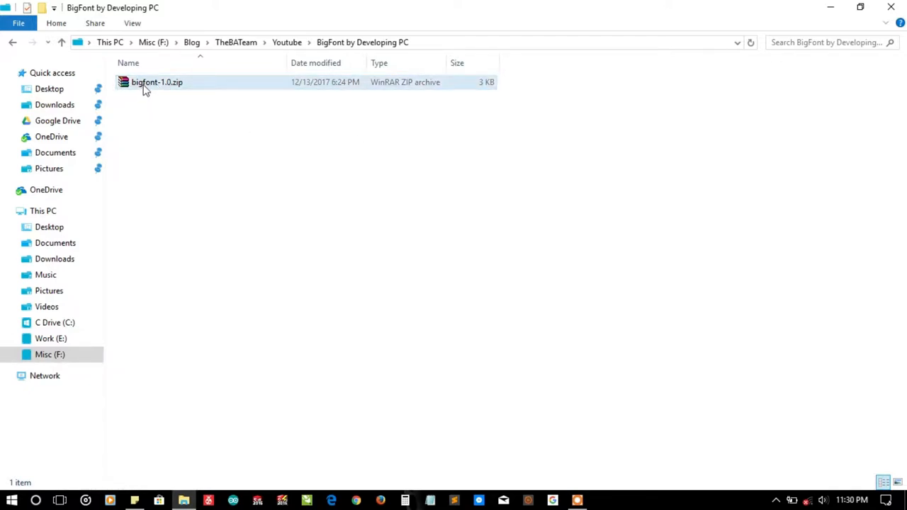
Extract bigfont-1.0.zip into a bigfont-1.0 folder and check its properties (3 files, 10.6 KB).
right_click(156, 81)
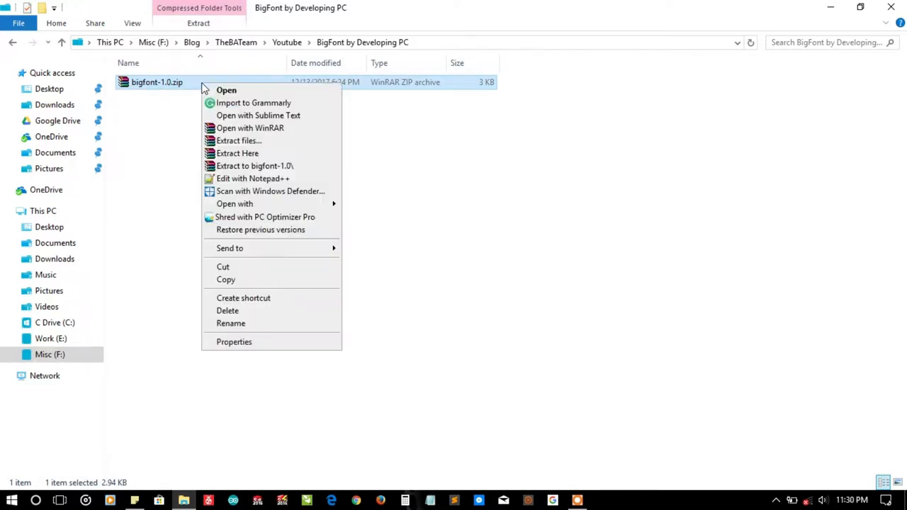
mouse_move(493, 85)
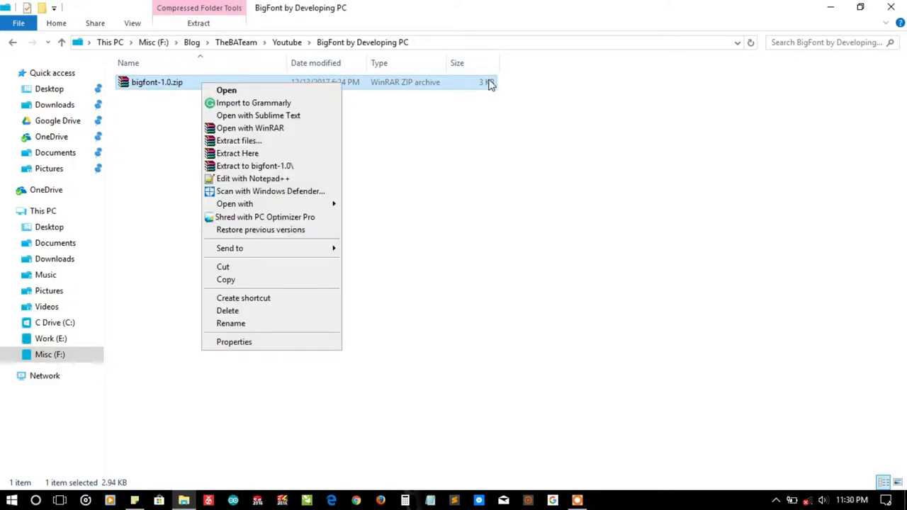
mouse_move(418, 92)
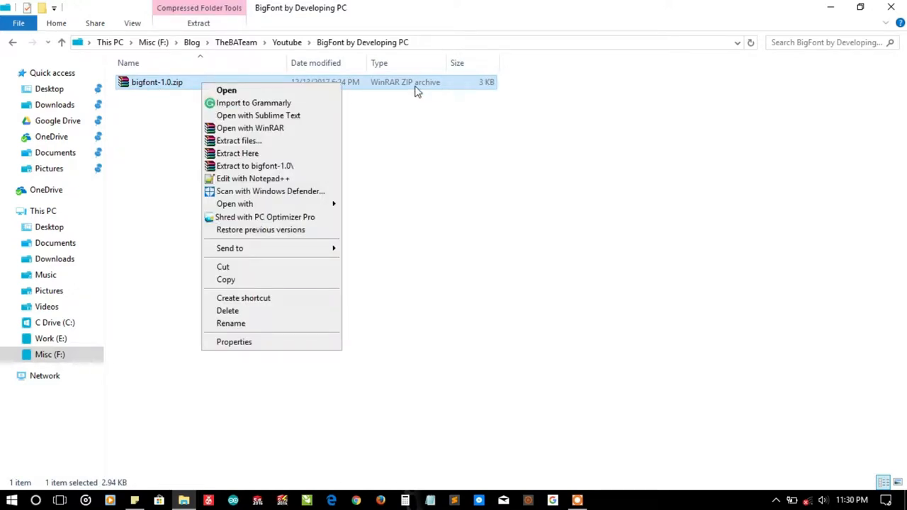
click(347, 85)
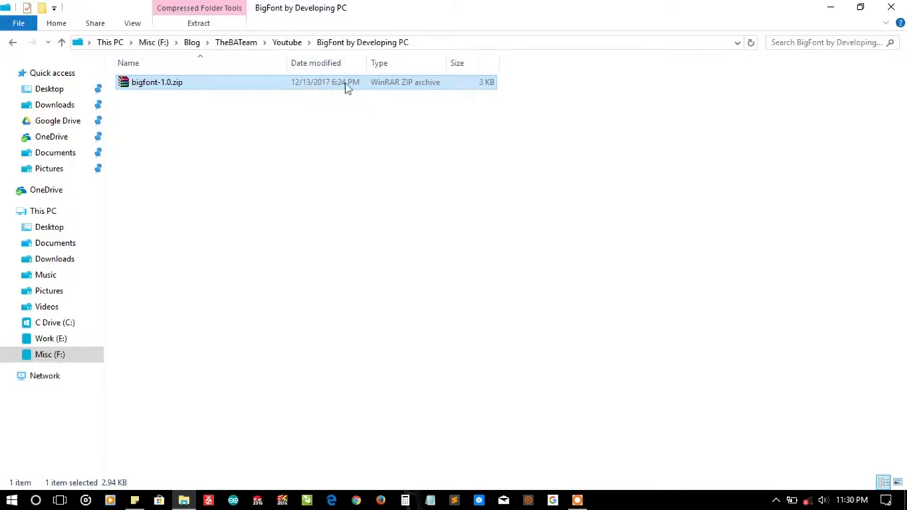
right_click(157, 82)
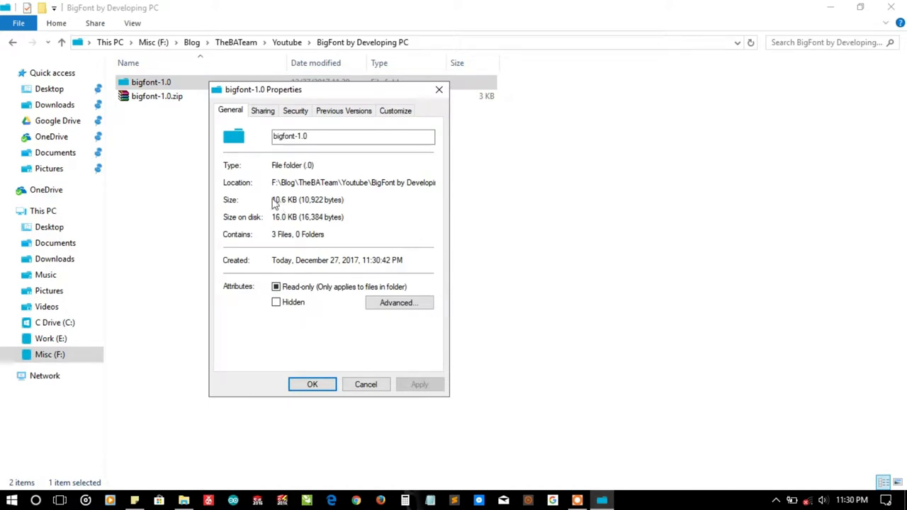
double_click(282, 199)
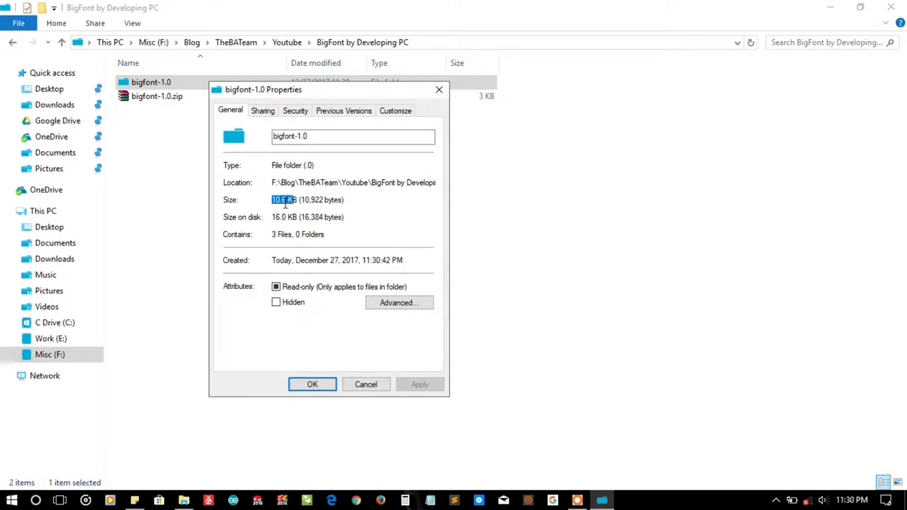
click(311, 384)
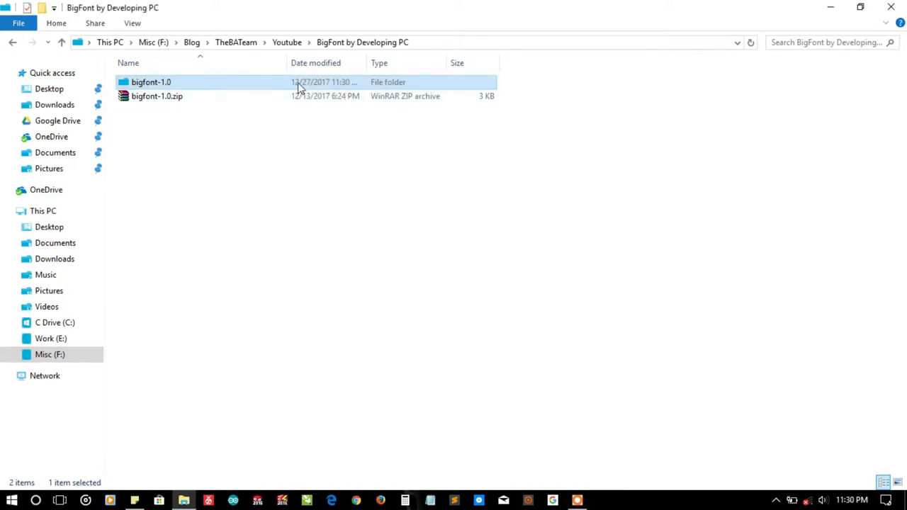
Open the bigfont-1.0 folder in Large icons view and select bigfont-1.0.bat, then README.txt.
double_click(151, 82)
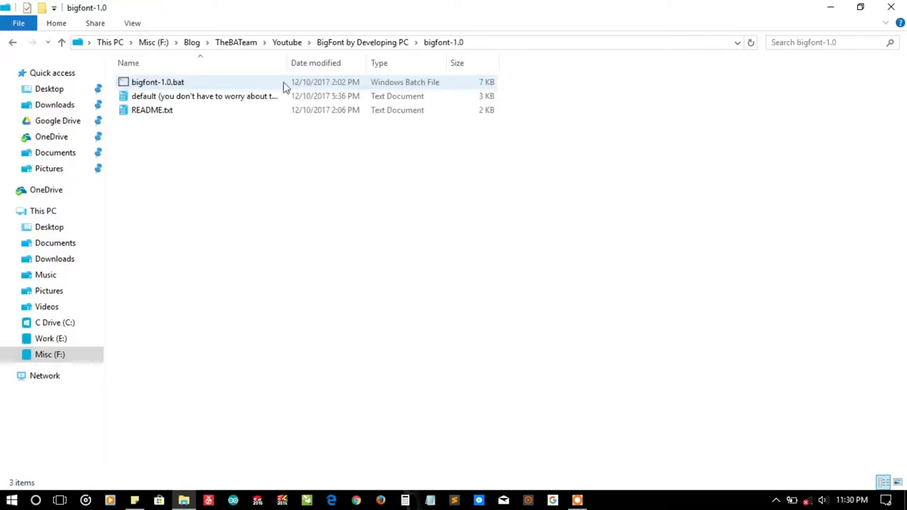
click(157, 82)
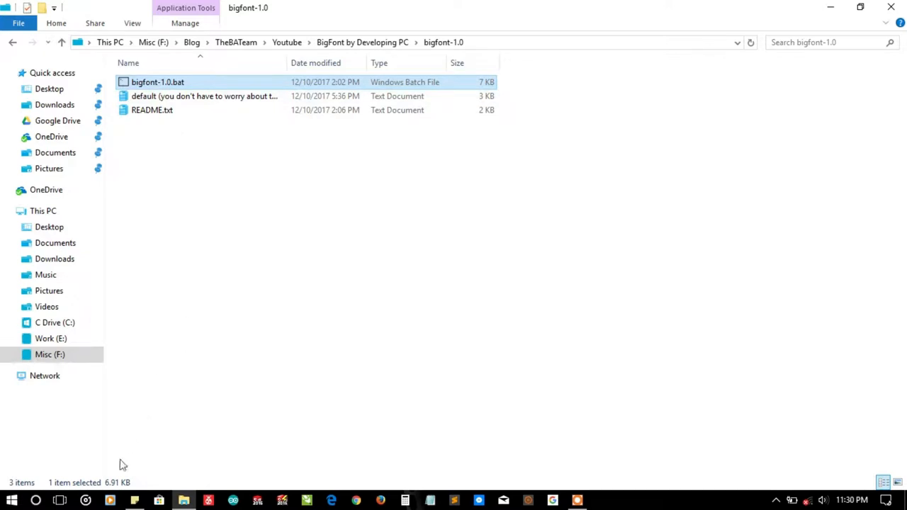
mouse_move(298, 353)
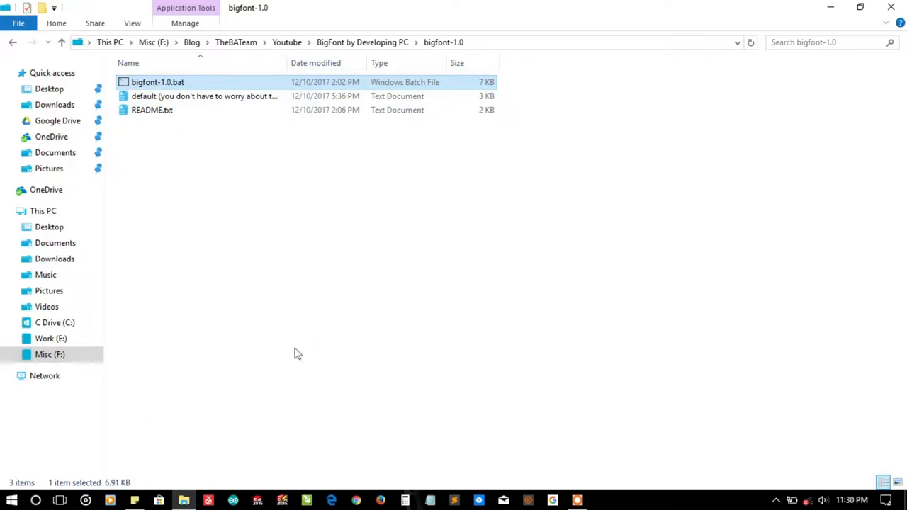
mouse_move(379, 364)
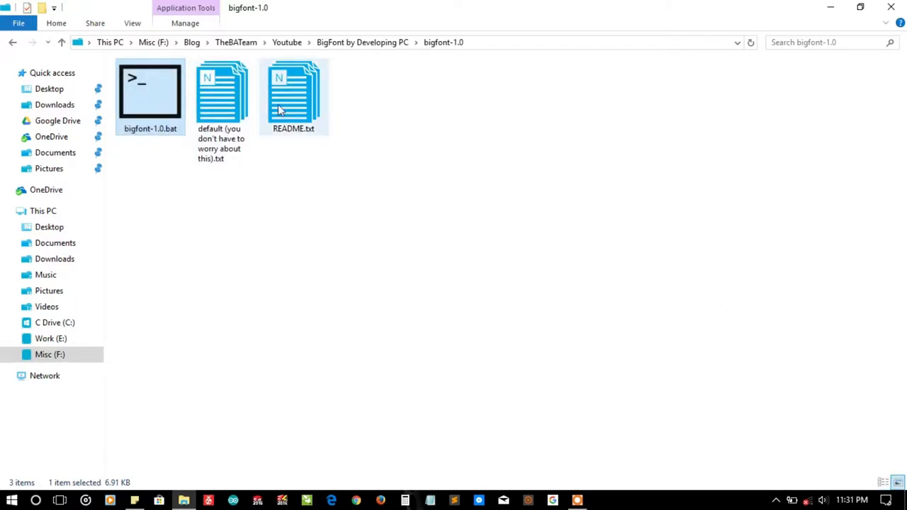
mouse_move(150, 92)
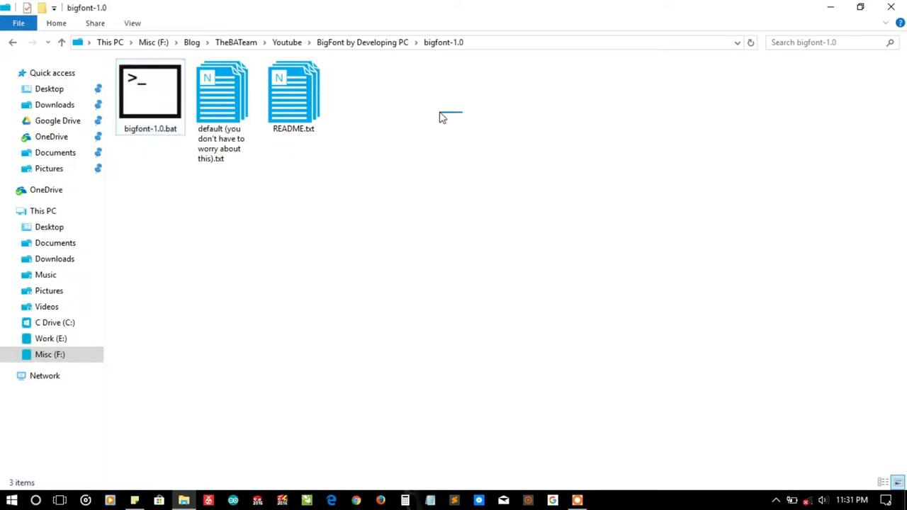
drag(439, 117, 254, 117)
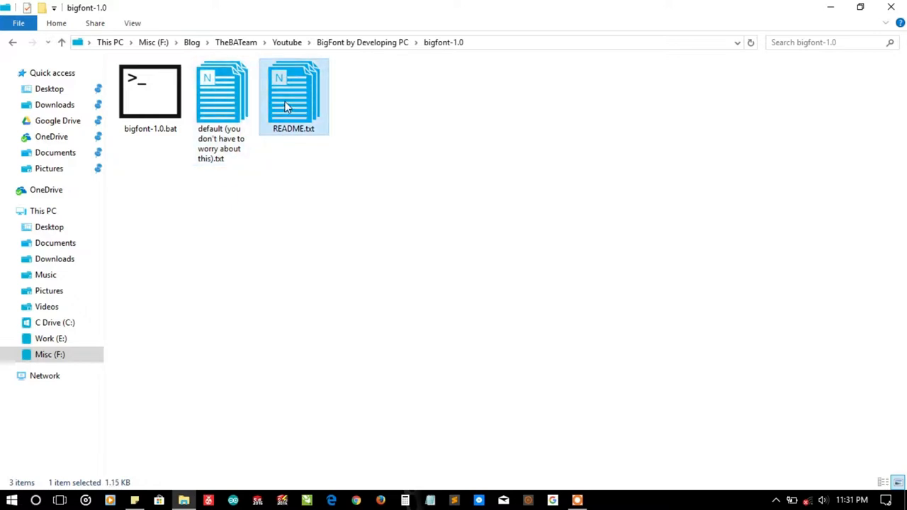
double_click(293, 96)
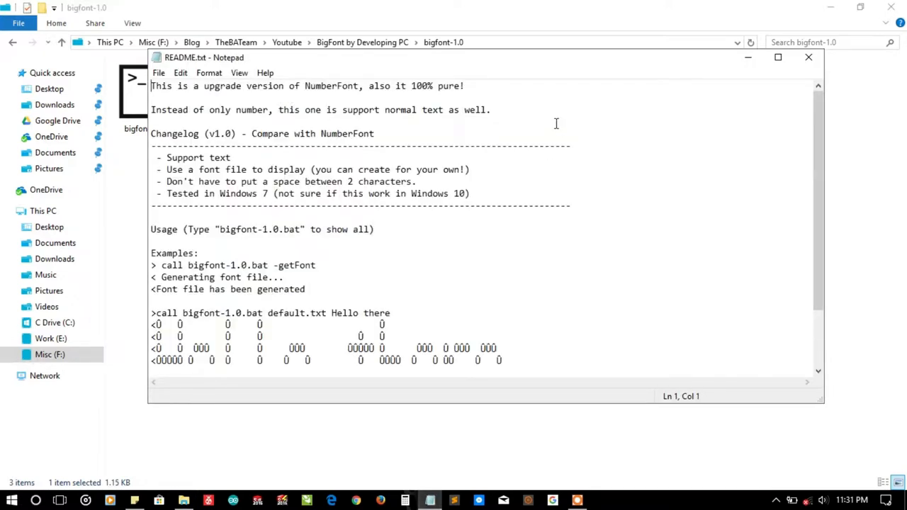
drag(191, 85, 248, 86)
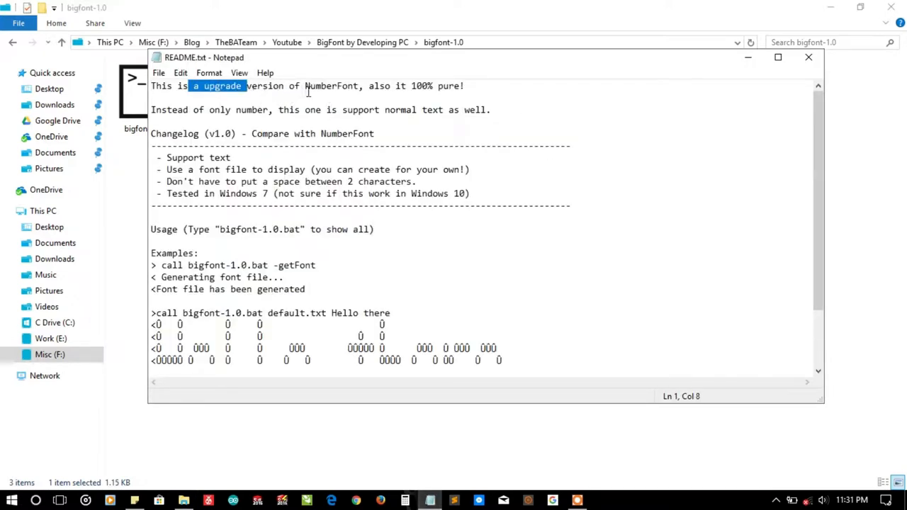
double_click(331, 86)
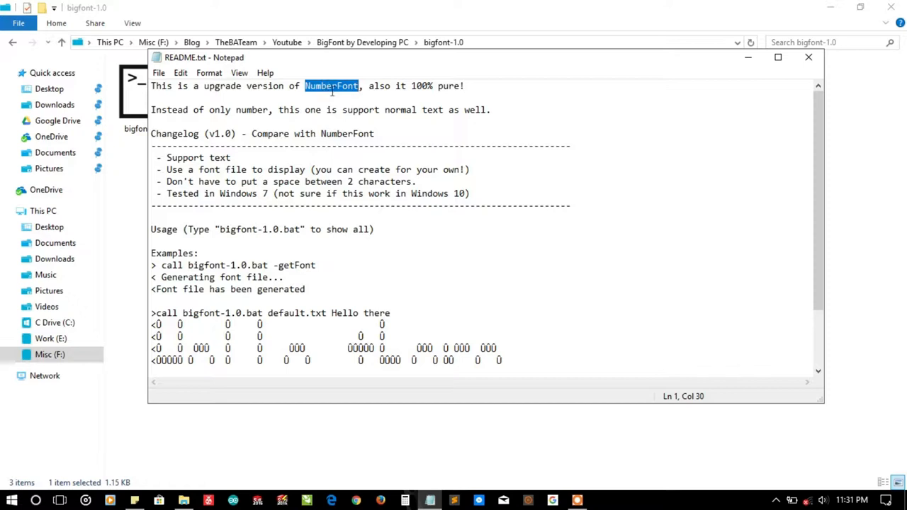
drag(340, 57, 348, 72)
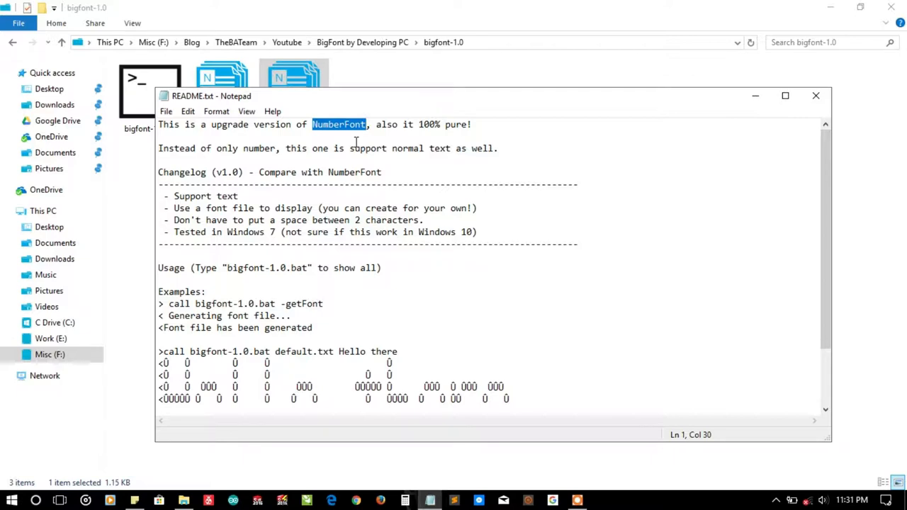
drag(400, 124, 469, 124)
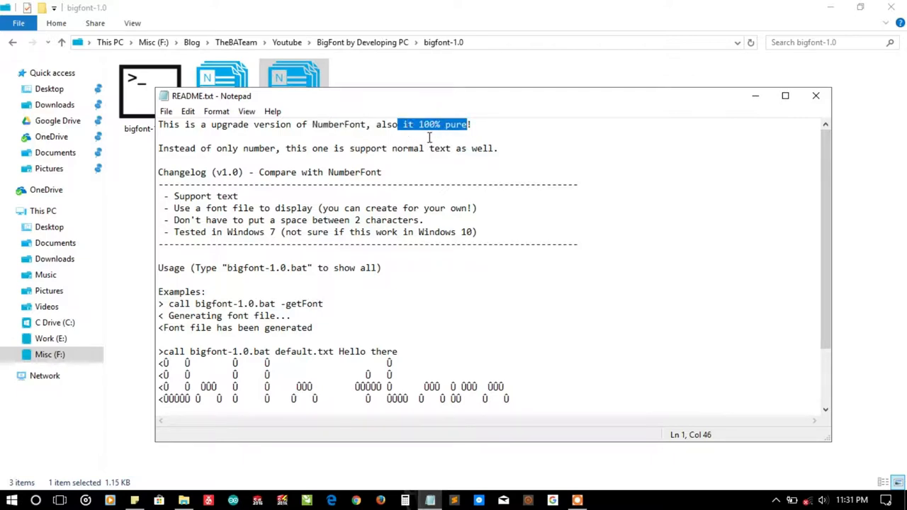
mouse_move(282, 99)
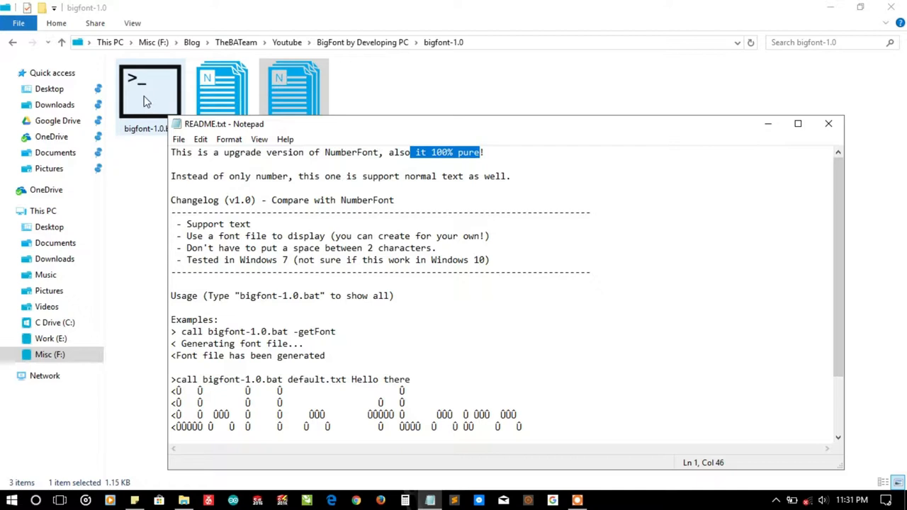
mouse_move(186, 91)
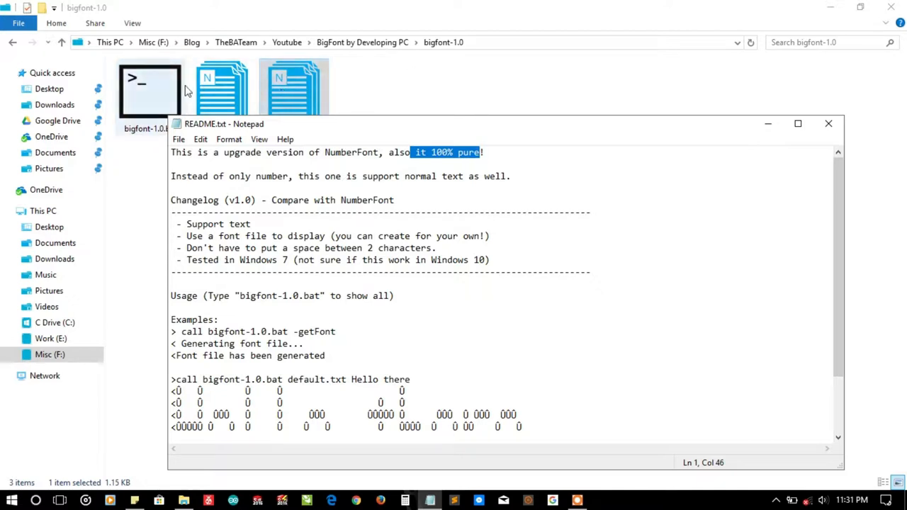
mouse_move(154, 104)
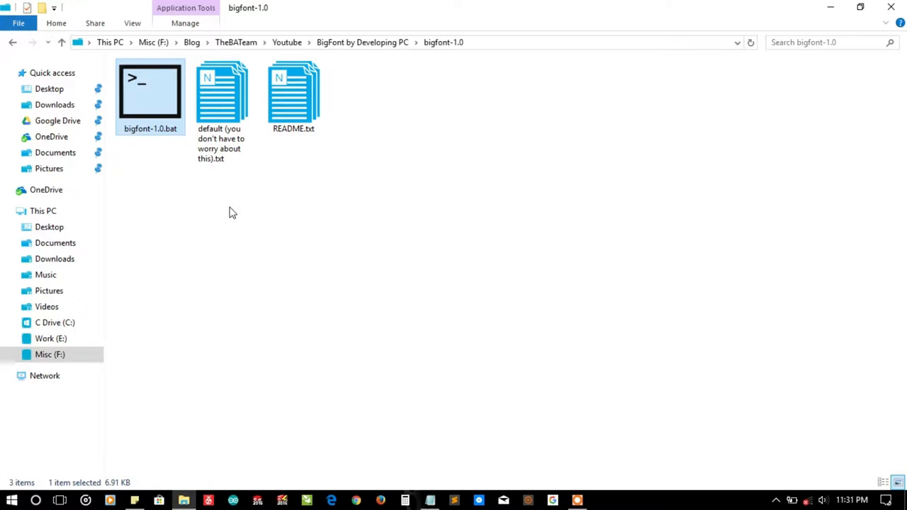
mouse_move(453, 447)
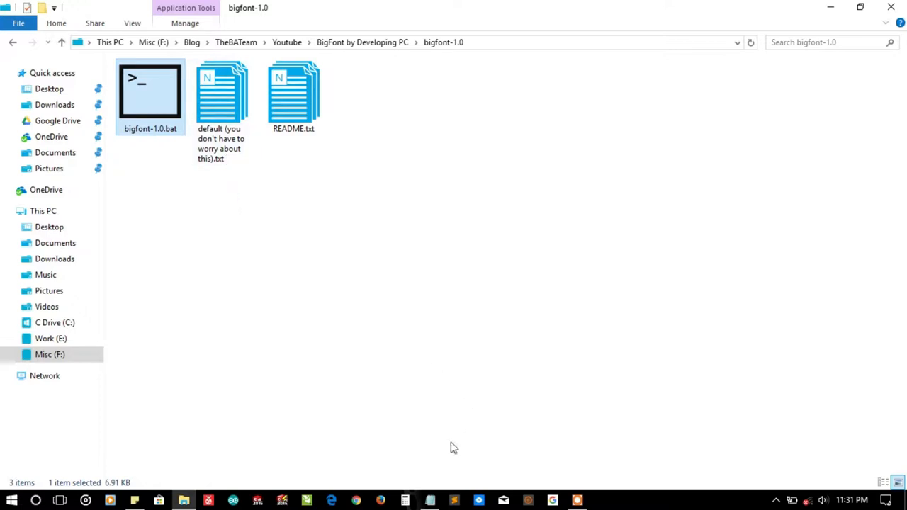
double_click(293, 92)
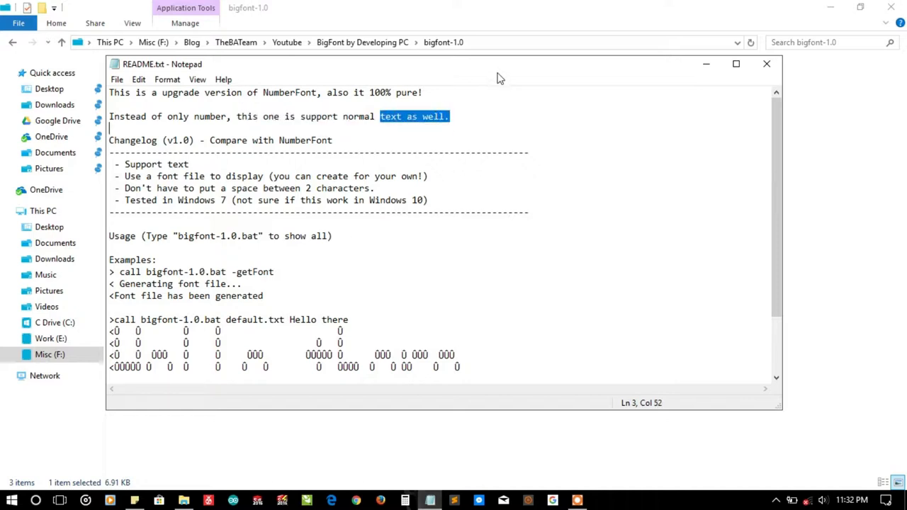
mouse_move(518, 73)
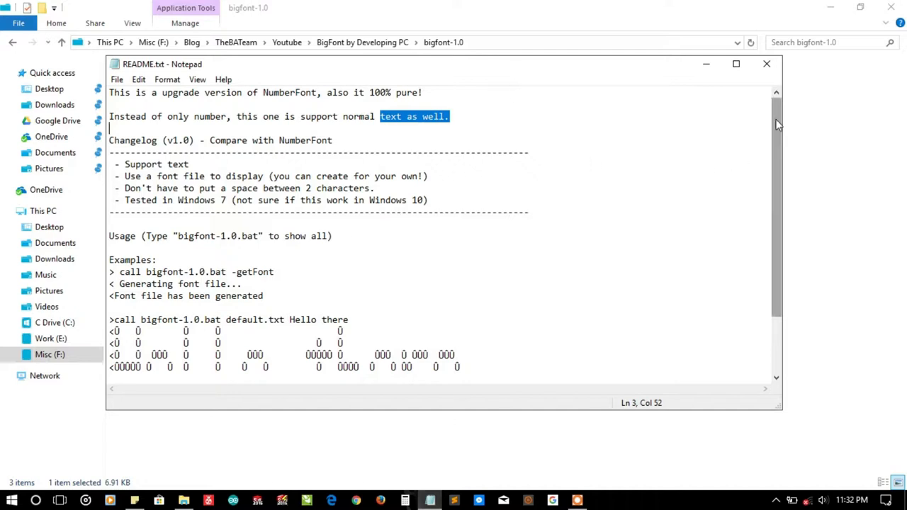
scroll(down, 3)
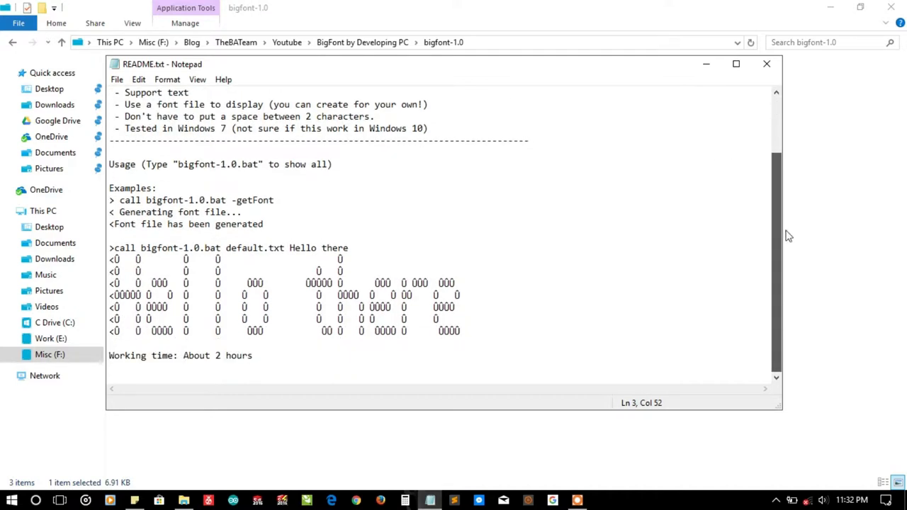
mouse_move(769, 246)
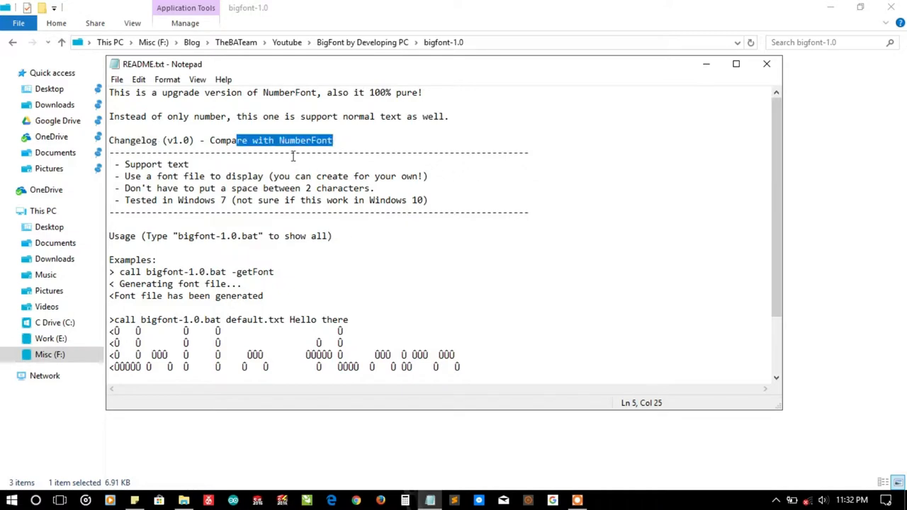
double_click(305, 140)
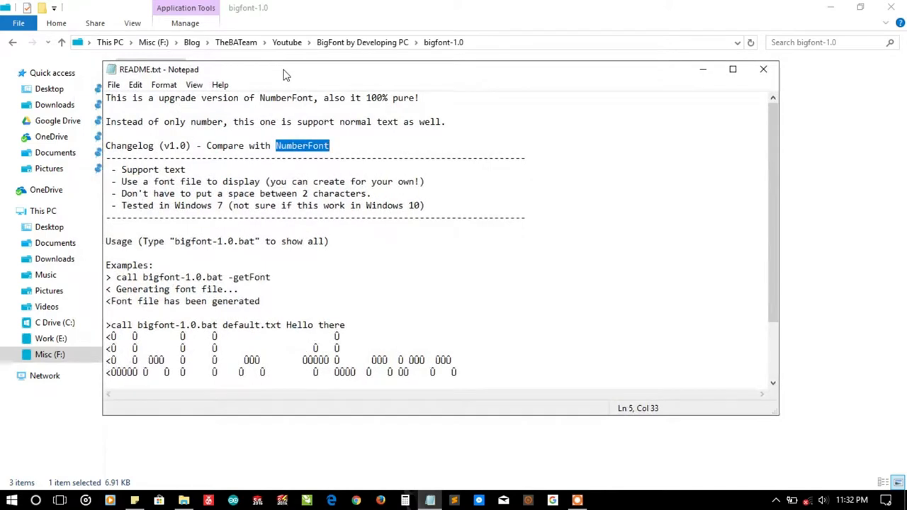
click(142, 170)
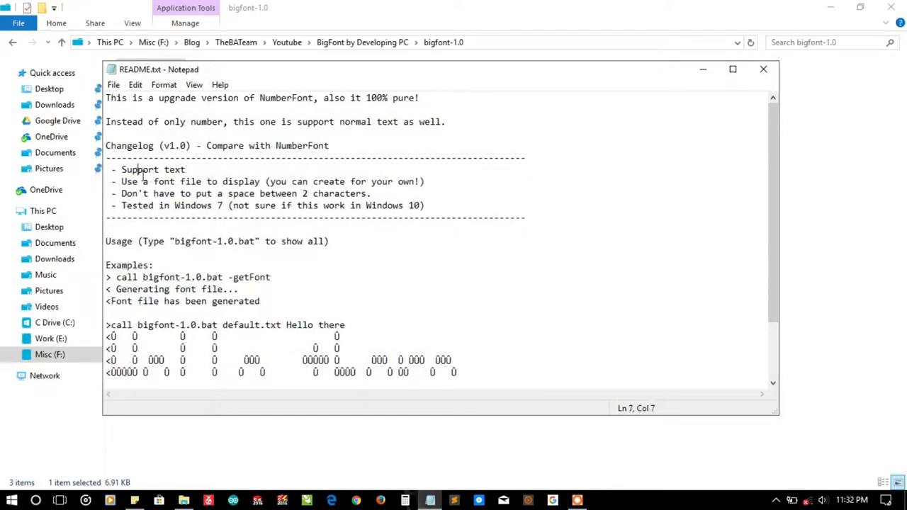
double_click(160, 169)
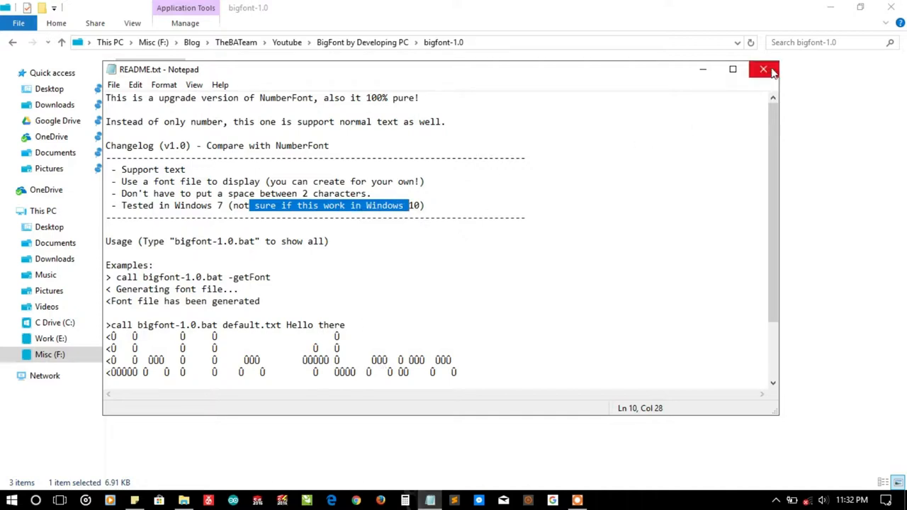
Reopen README.txt and highlight its call, getFont, Hello there and block-letter output examples.
click(763, 69)
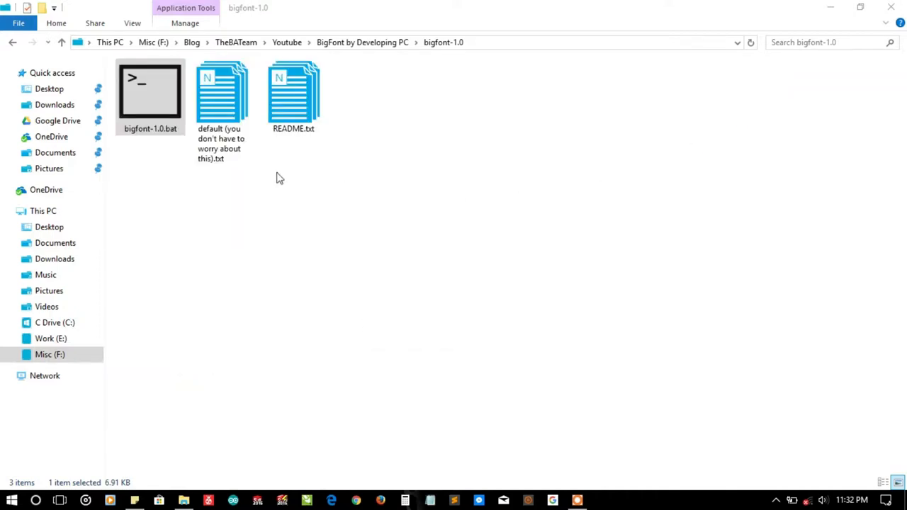
click(293, 97)
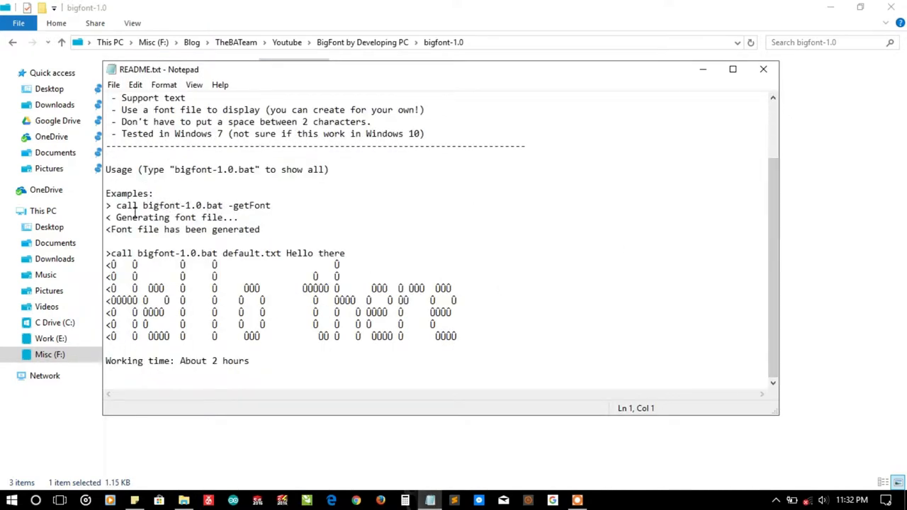
double_click(126, 205)
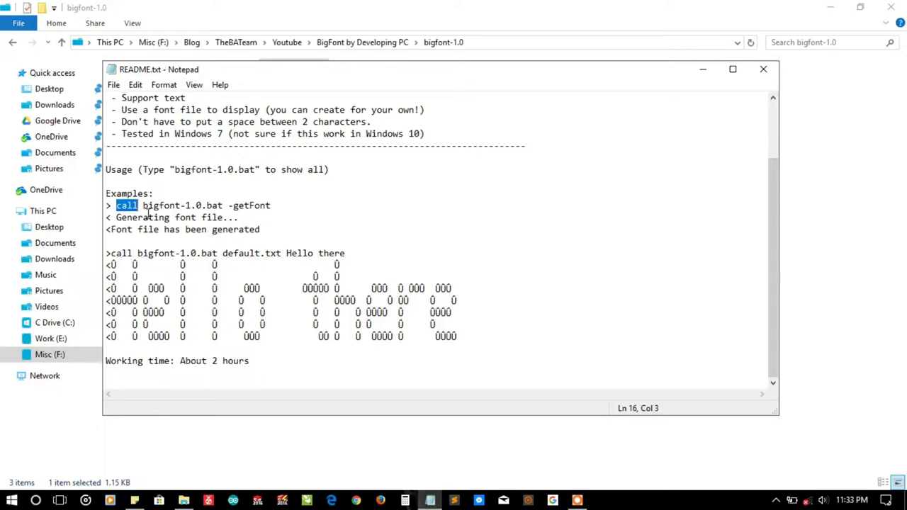
click(234, 206)
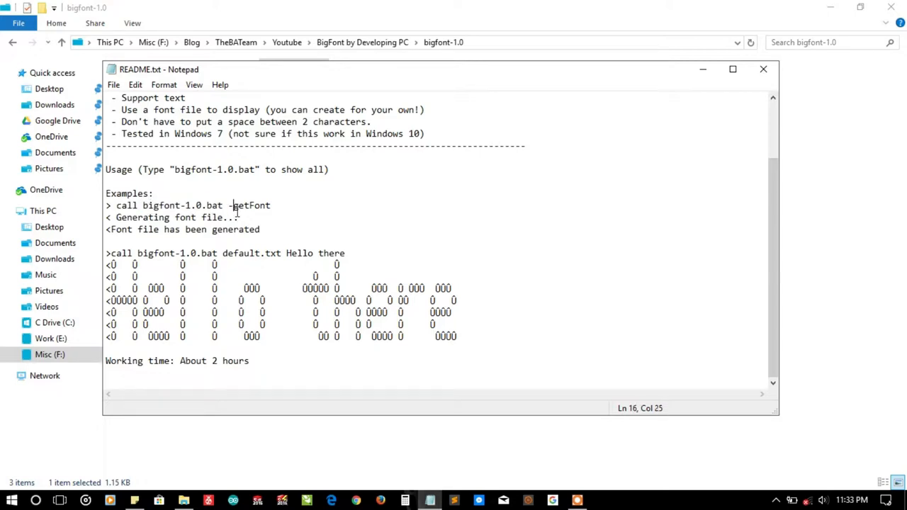
double_click(250, 205)
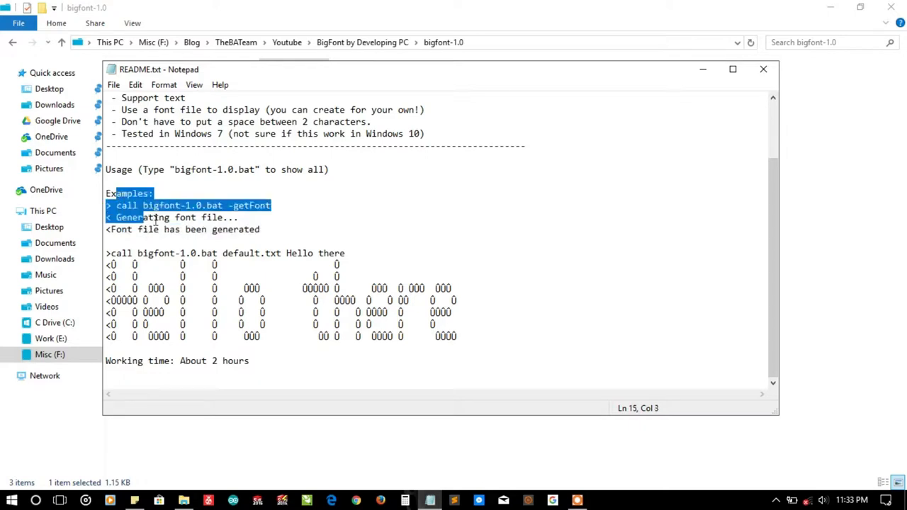
click(137, 253)
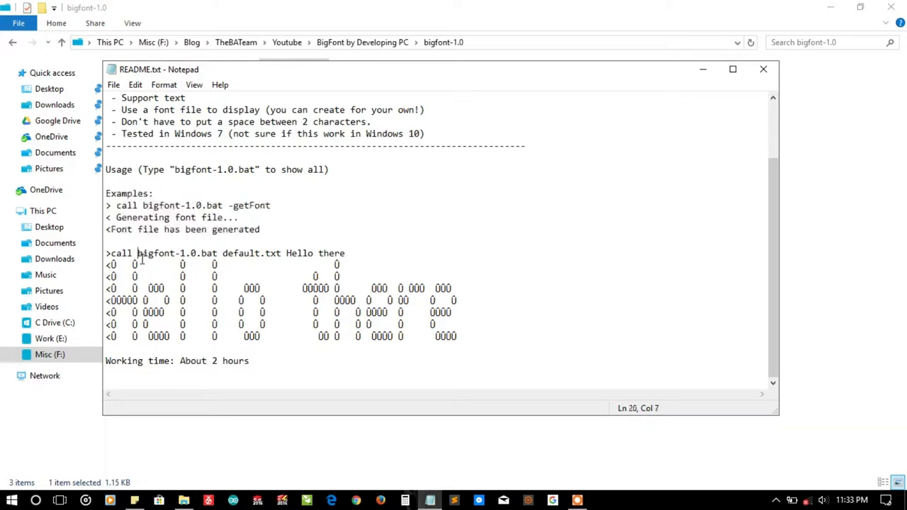
double_click(247, 253)
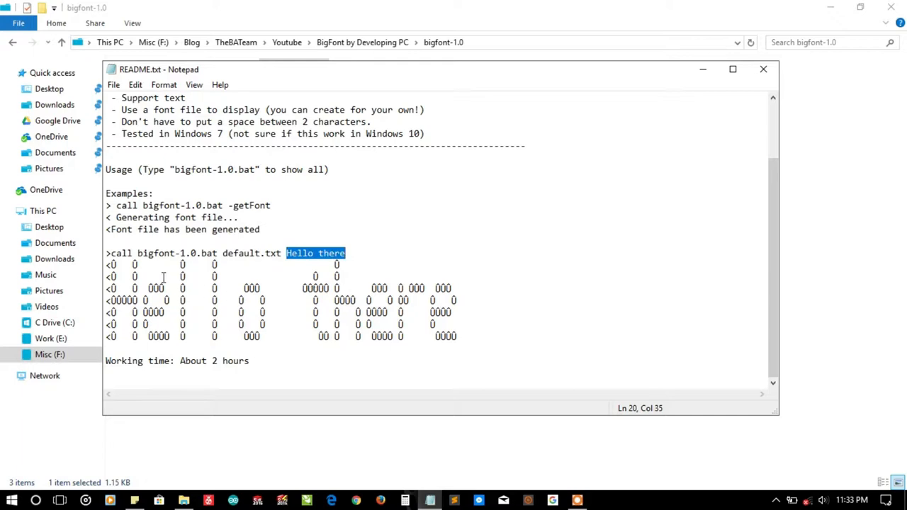
drag(346, 253, 396, 343)
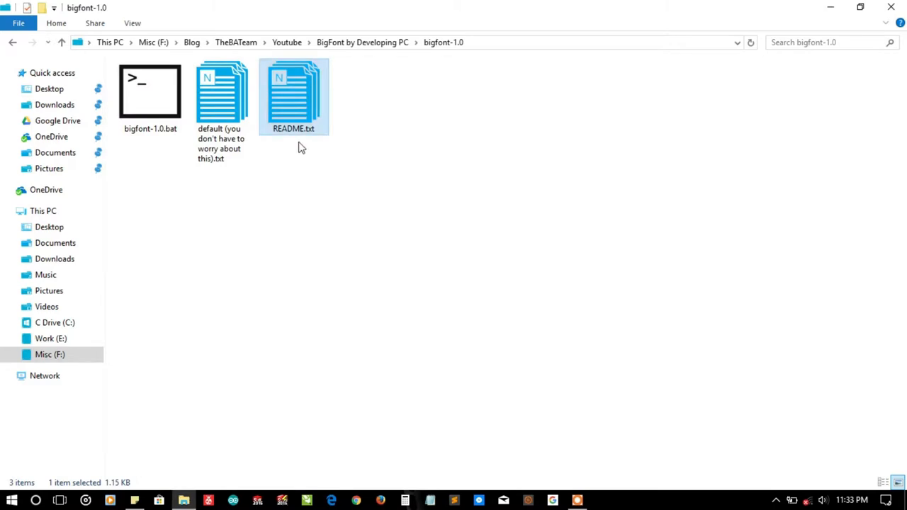
click(221, 92)
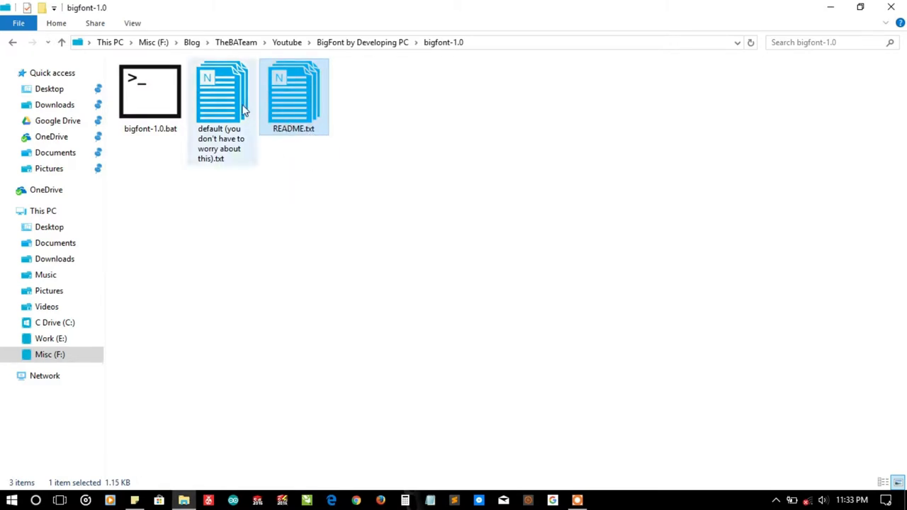
mouse_move(243, 113)
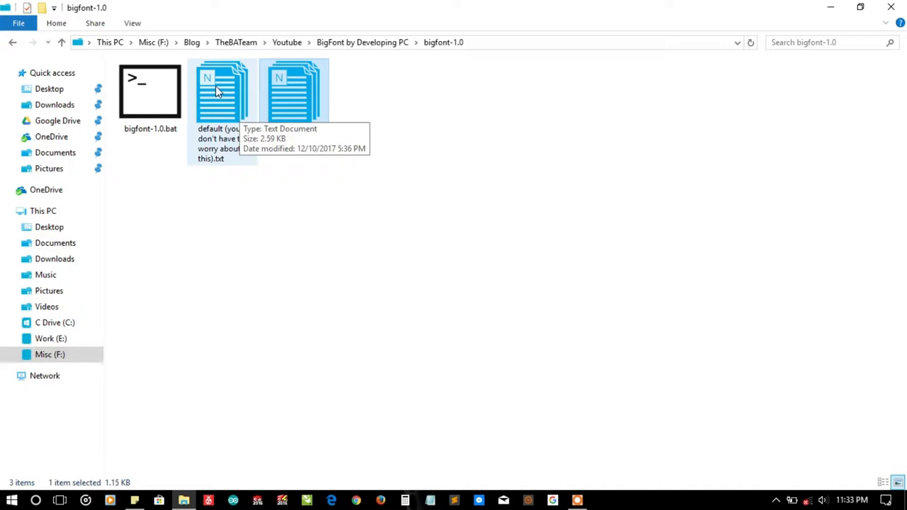
double_click(223, 92)
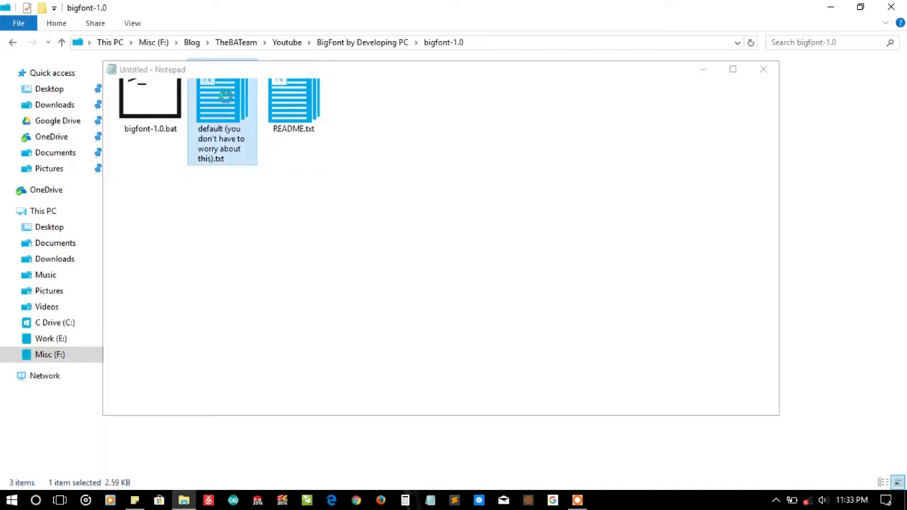
double_click(221, 99)
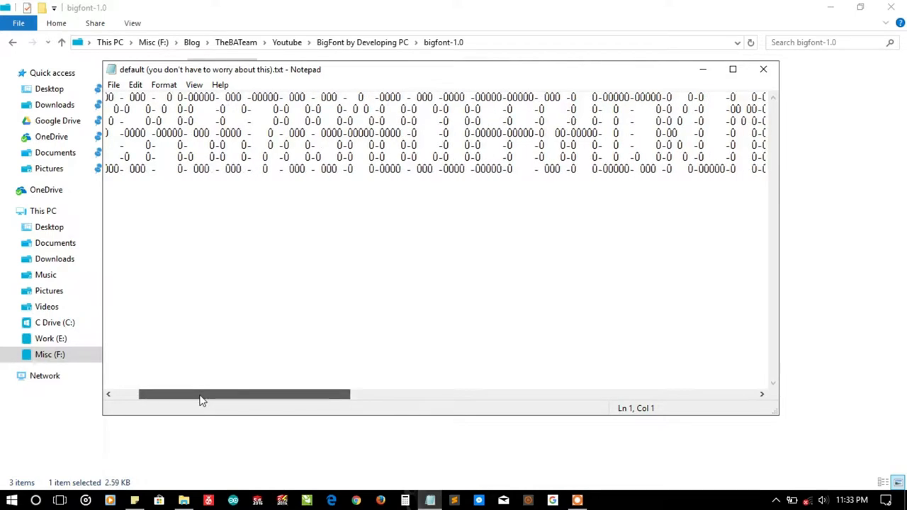
drag(205, 394, 414, 394)
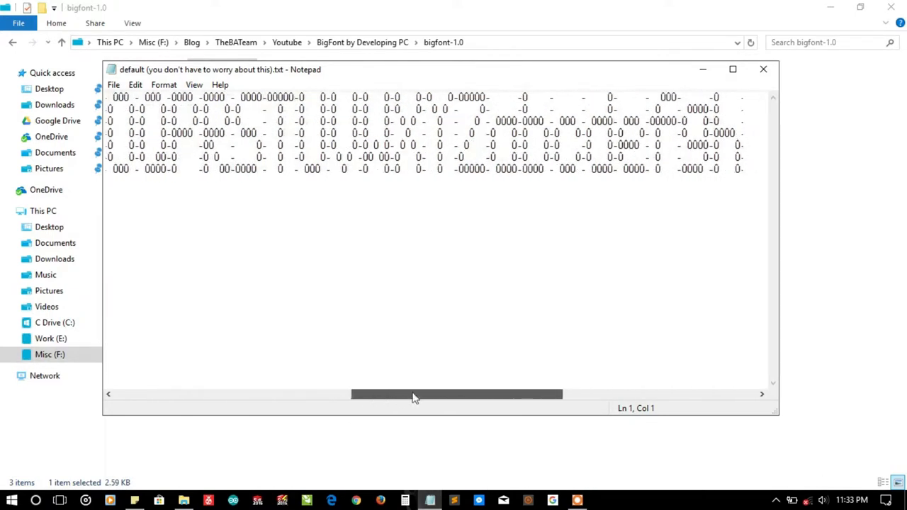
drag(415, 394, 546, 395)
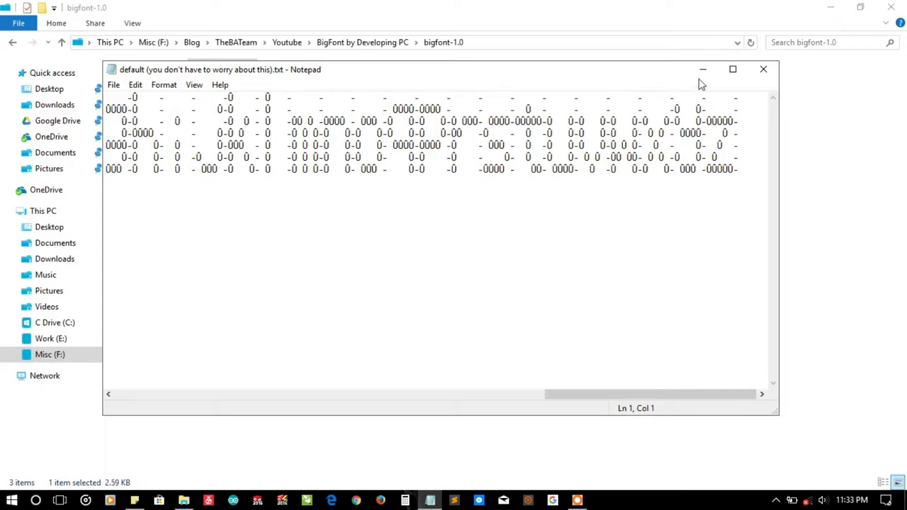
click(763, 69)
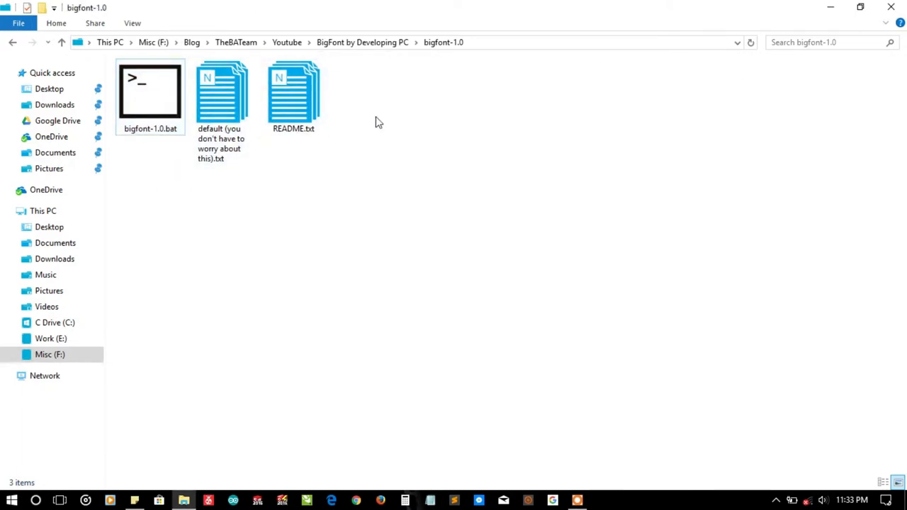
Open a PowerShell window in the bigfont-1.0 folder from its context menu.
right_click(378, 121)
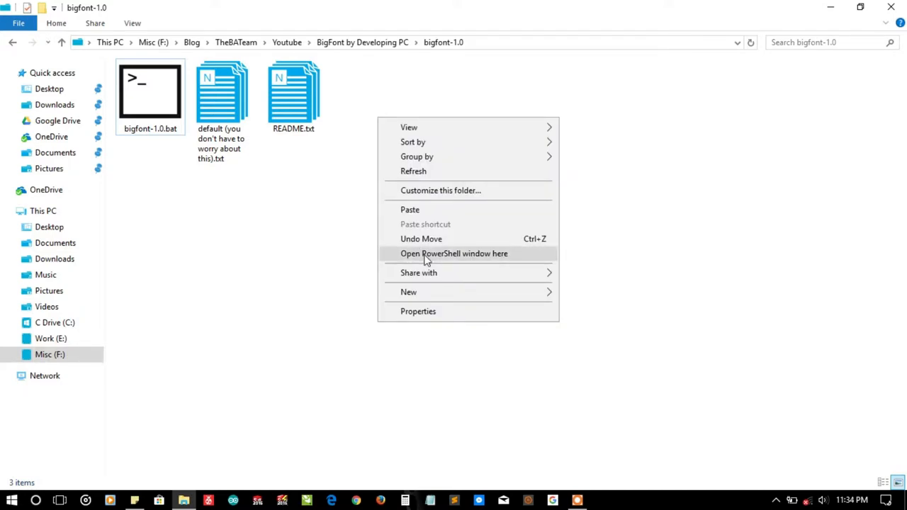
mouse_move(452, 257)
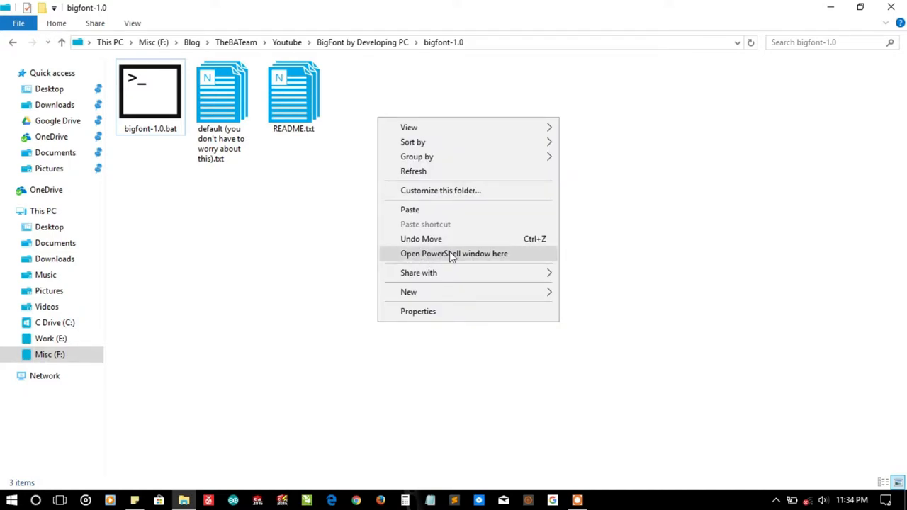
mouse_move(457, 265)
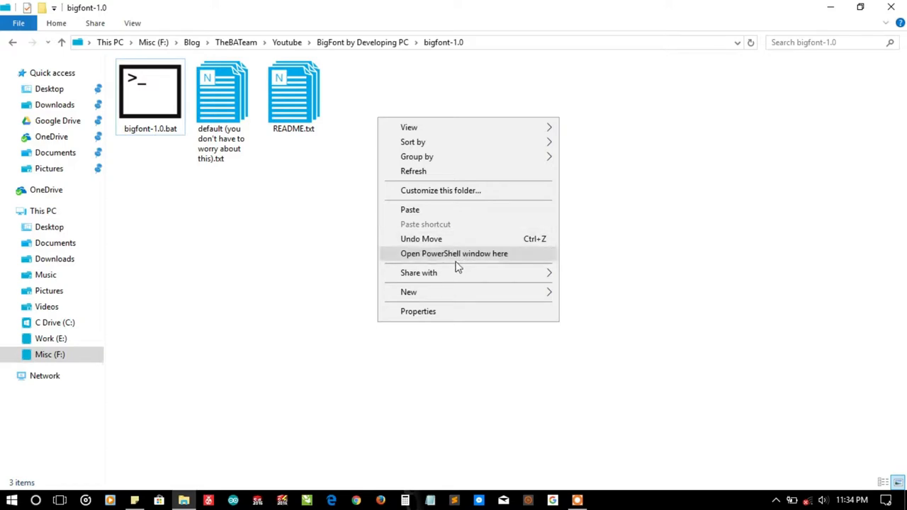
click(453, 253)
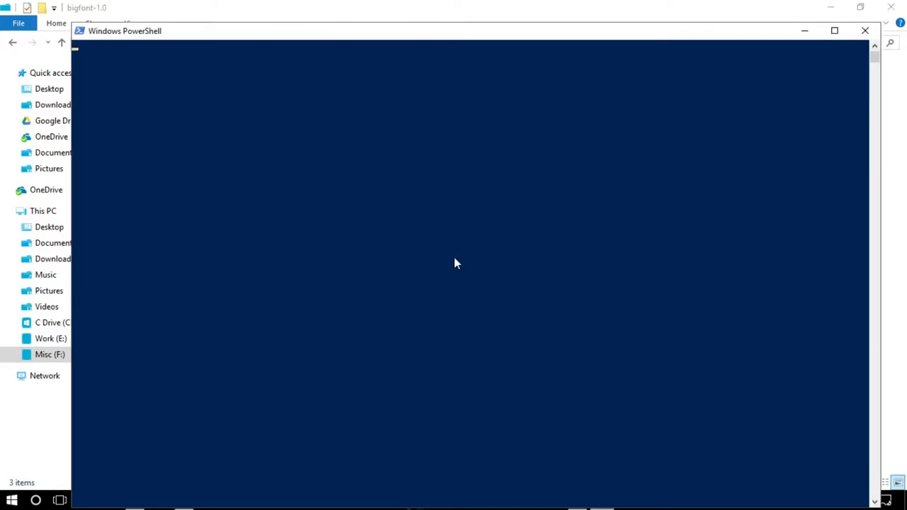
mouse_move(397, 190)
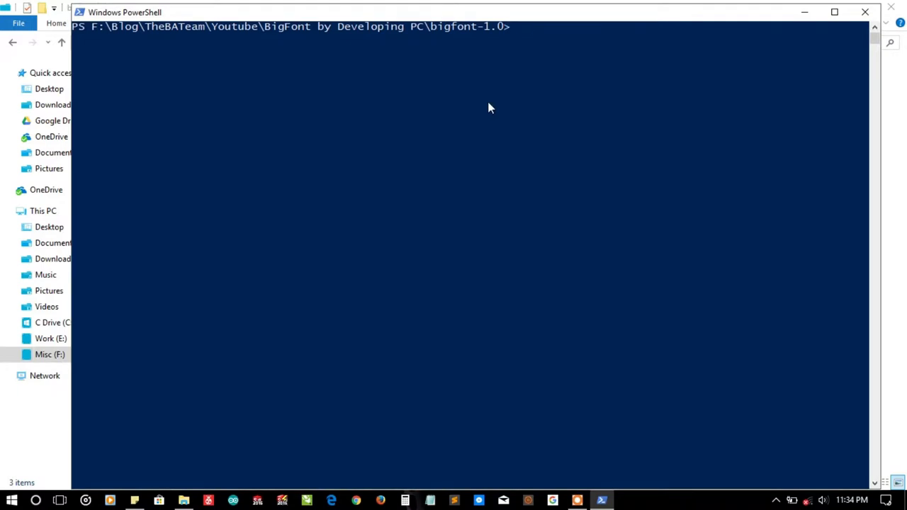
Start a cmd session with echo off and maximize the console window.
text(echo off)
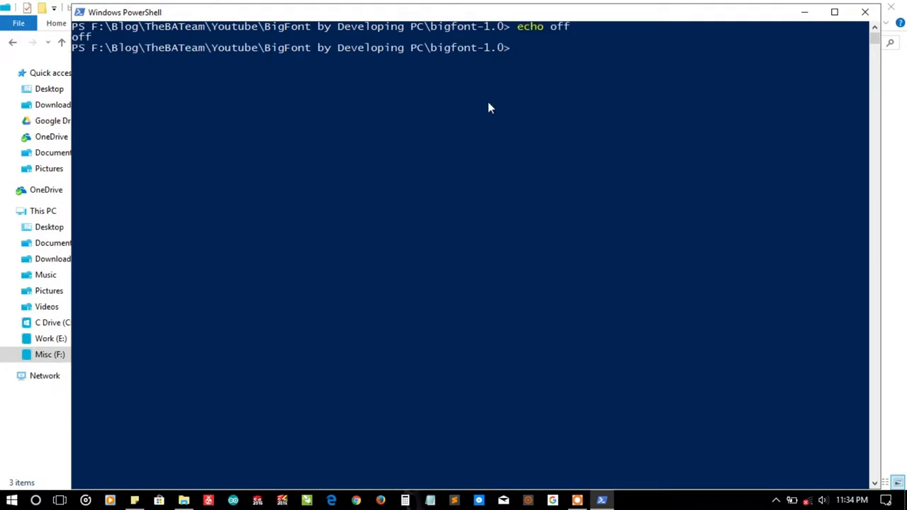
text(cmd)
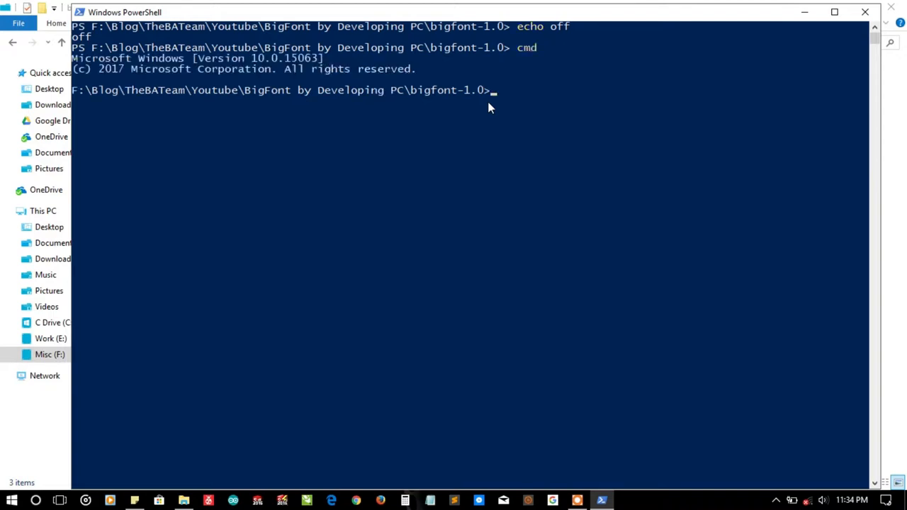
text(echo of)
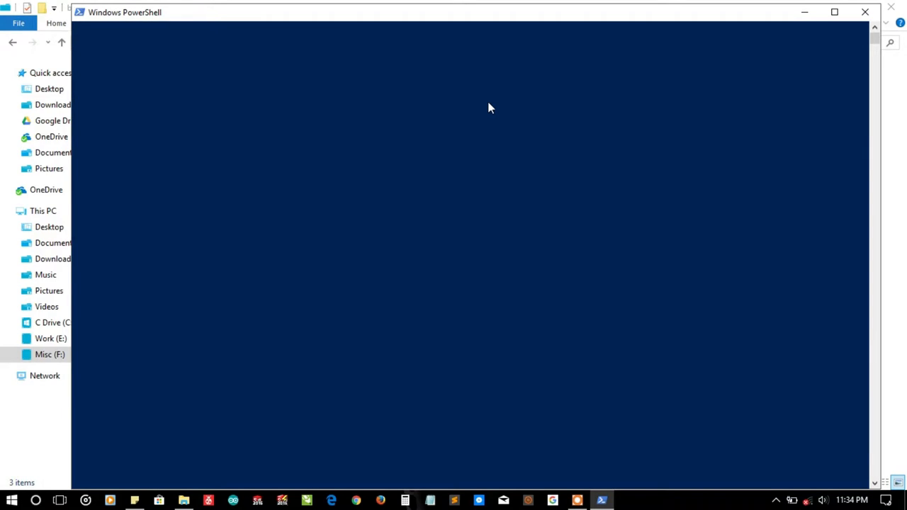
key(Alt+Space)
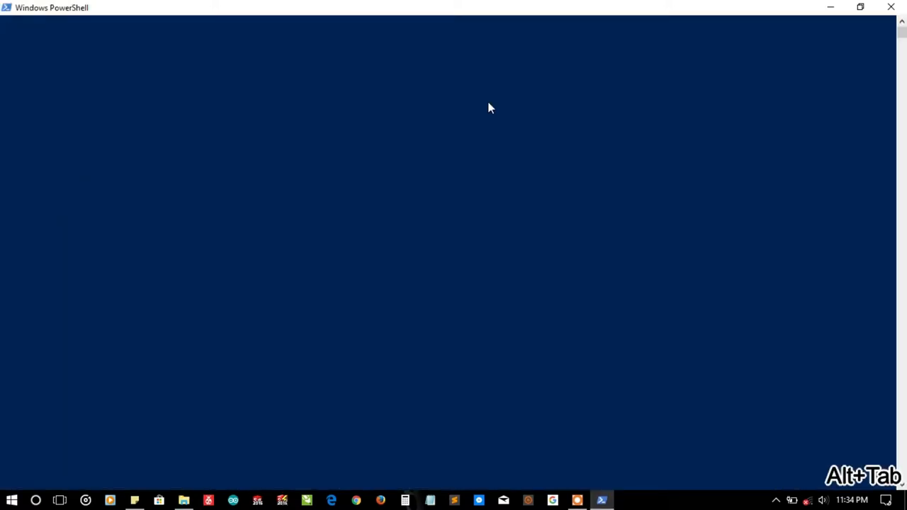
key(alt+tab)
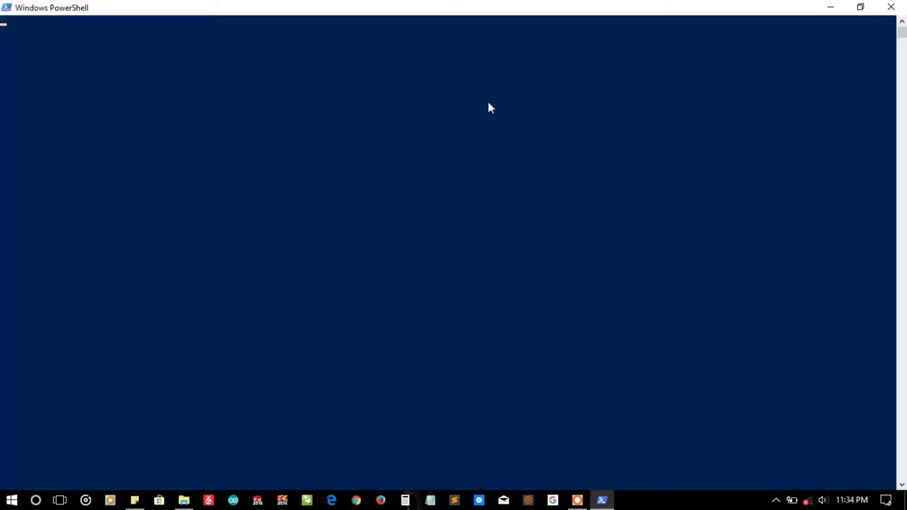
Run bigfont-1.0.bat -getfont to show the usage help, then recall the command.
text(bigfont-1.0.bat)
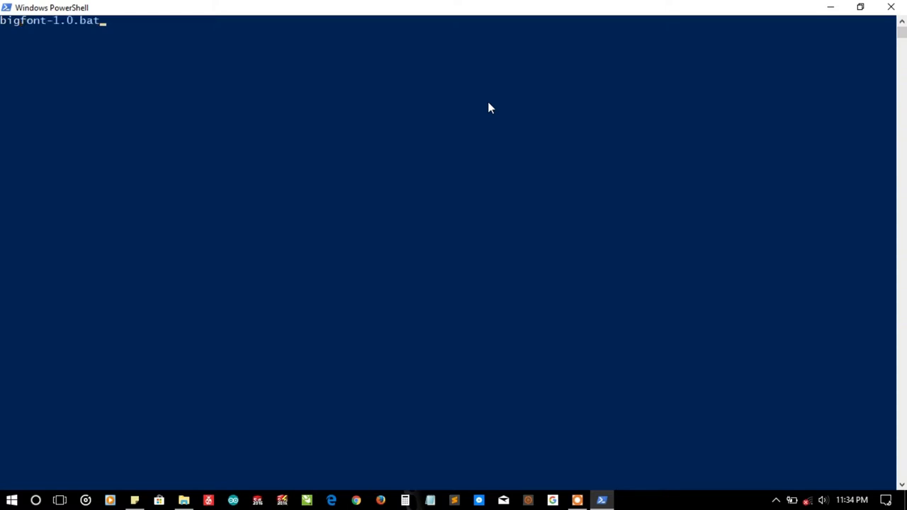
text(-)
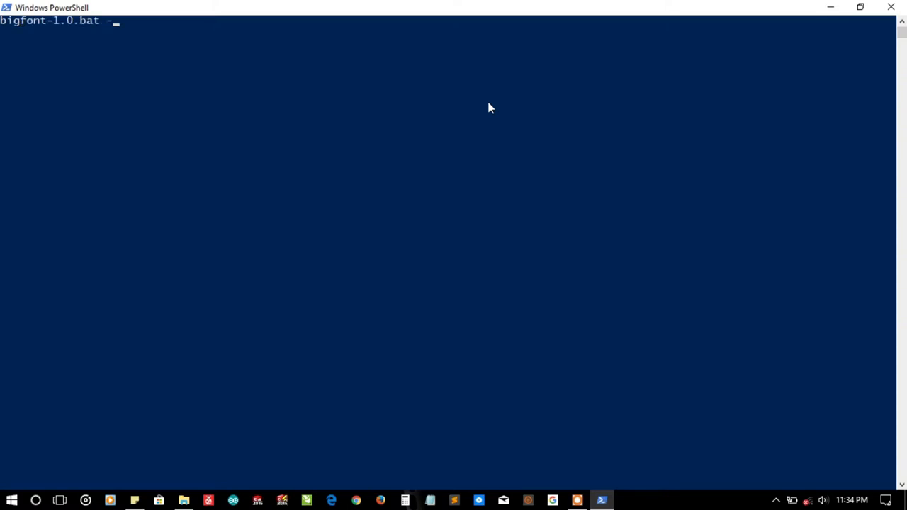
text(getfot)
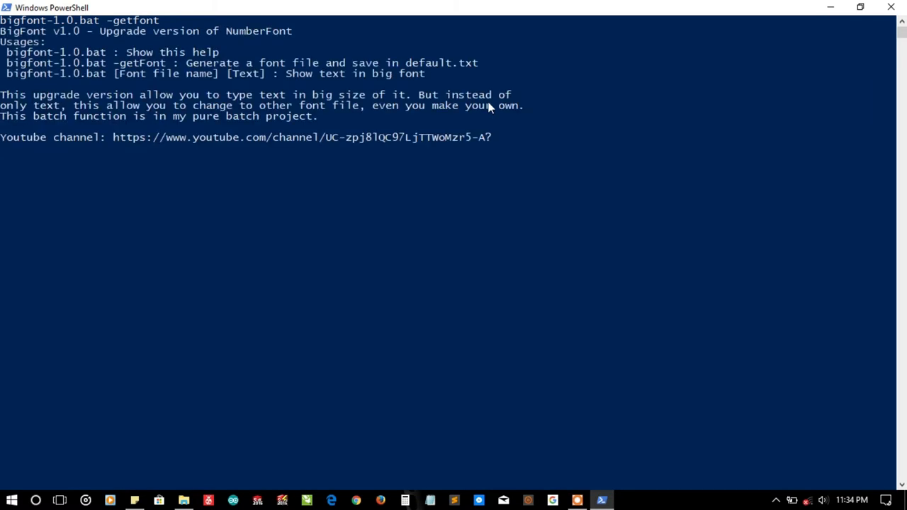
key(Enter)
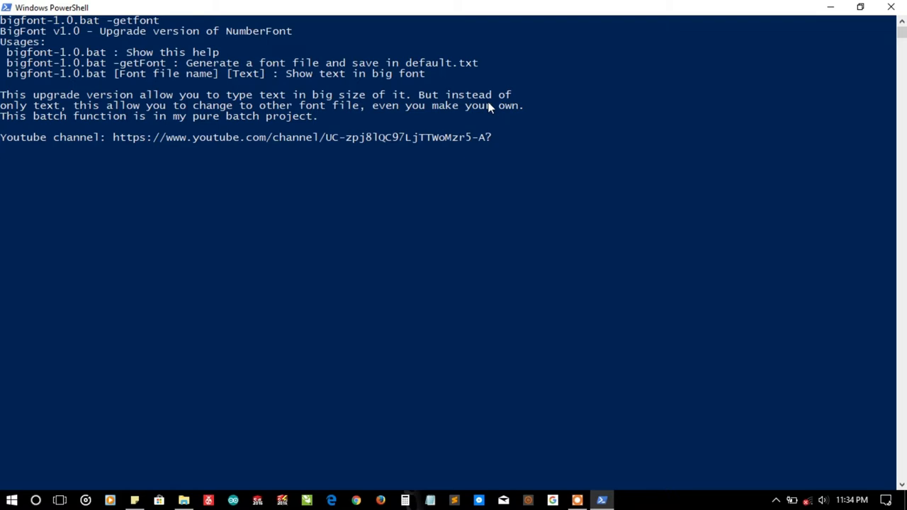
key(alt+tab)
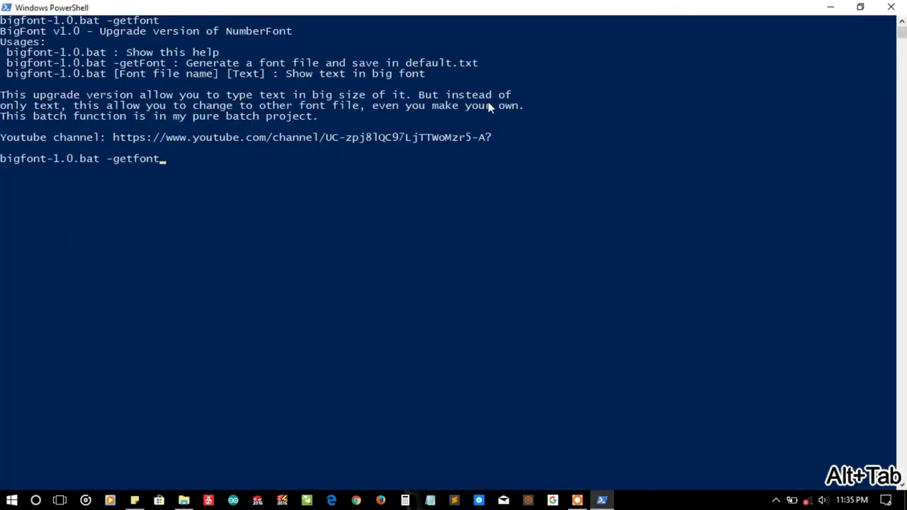
mouse_move(333, 137)
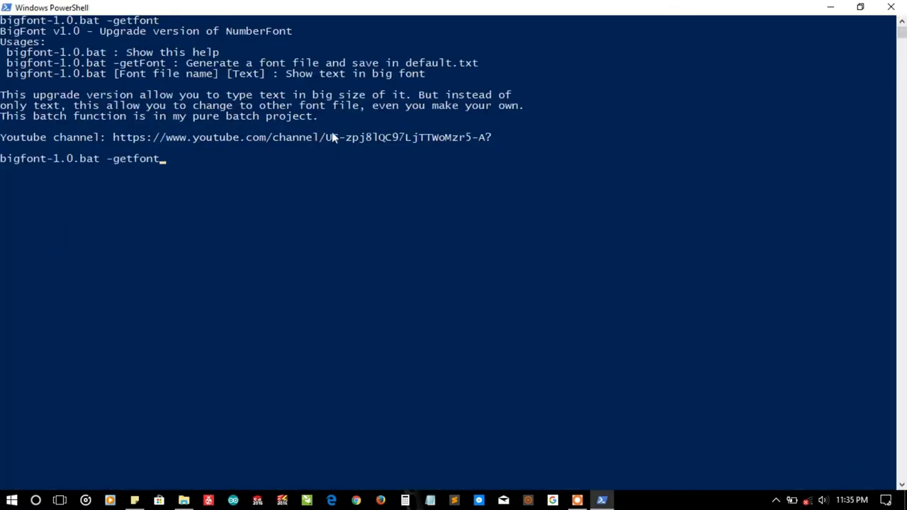
mouse_move(369, 137)
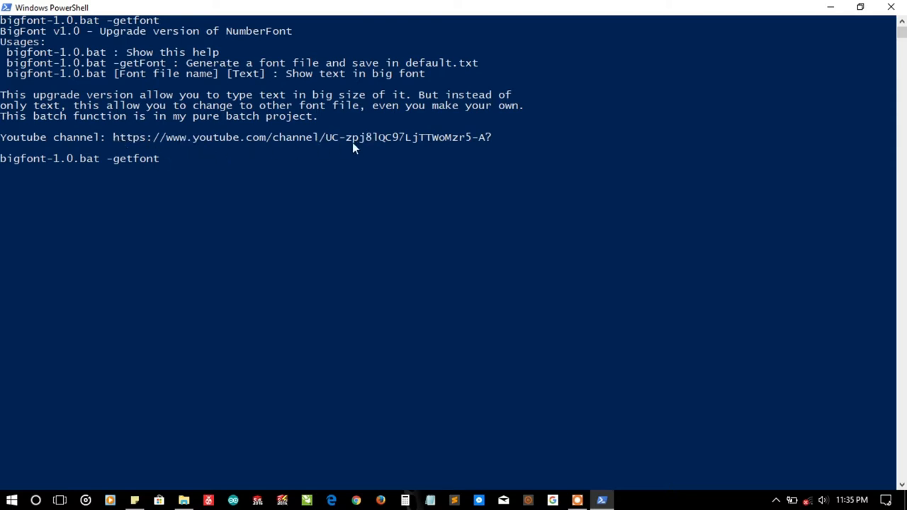
mouse_move(157, 138)
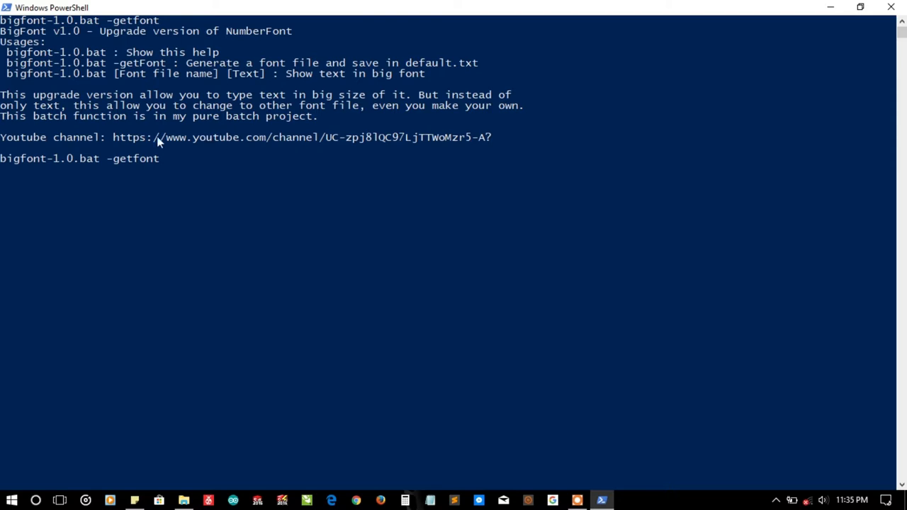
mouse_move(418, 139)
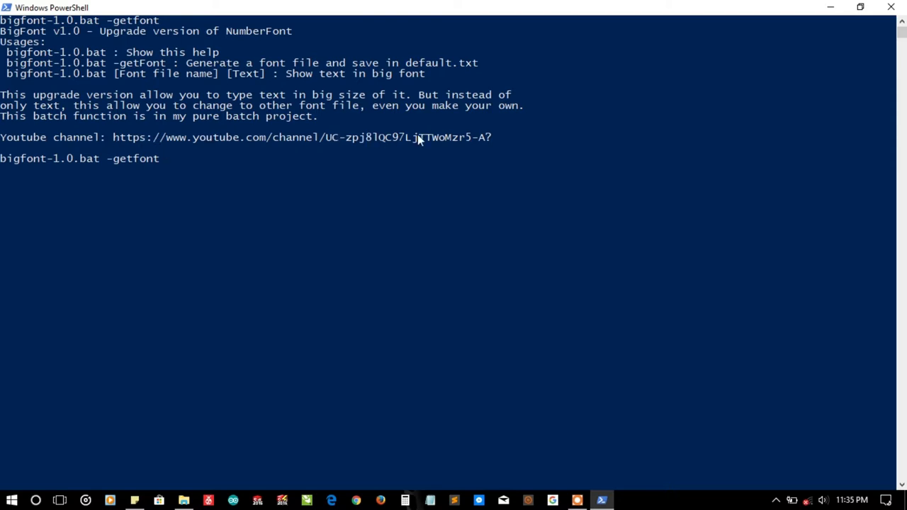
Run bigfont-1.0.bat with the long-named font file and the text TheBATeam.
key(BackSpace)
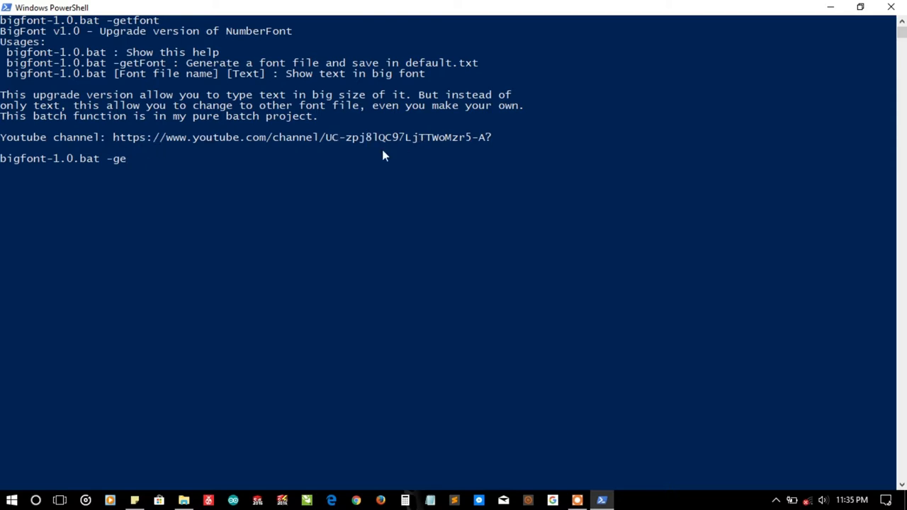
key(BackSpace)
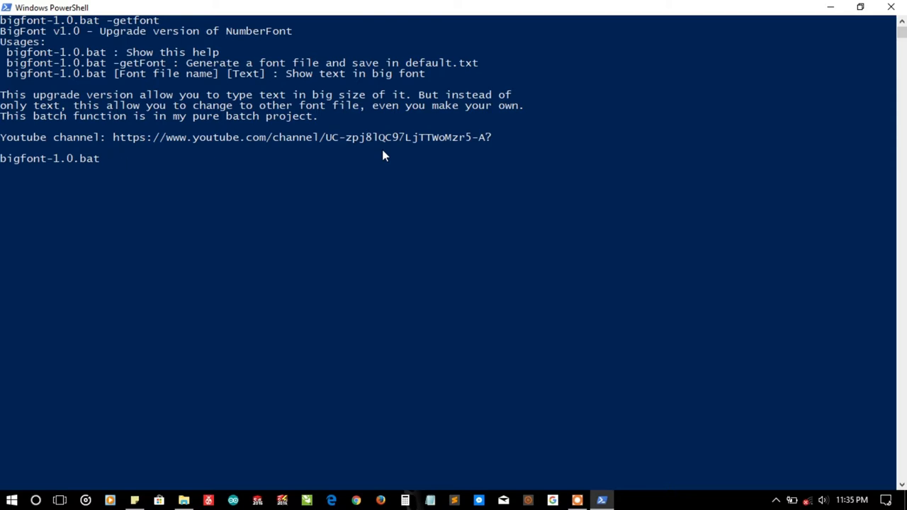
text("default (you don't have to worry about this).txt")
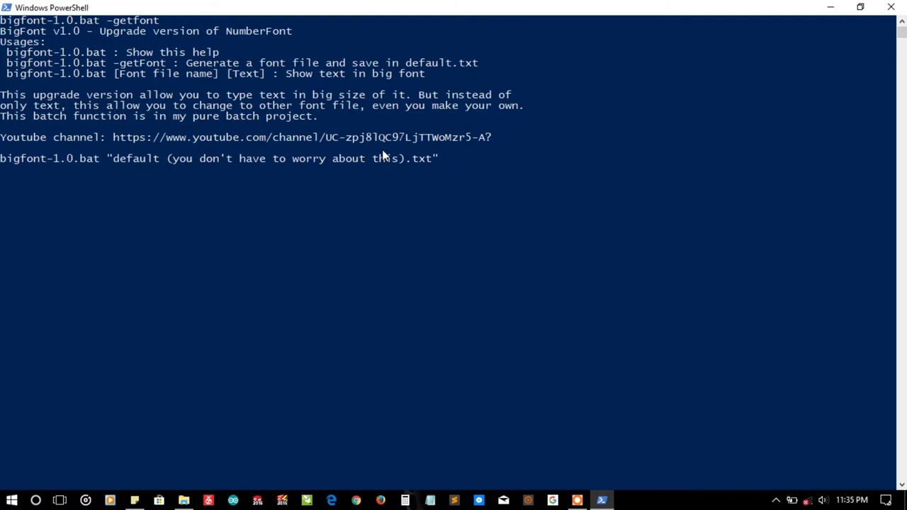
text(TheBATeam)
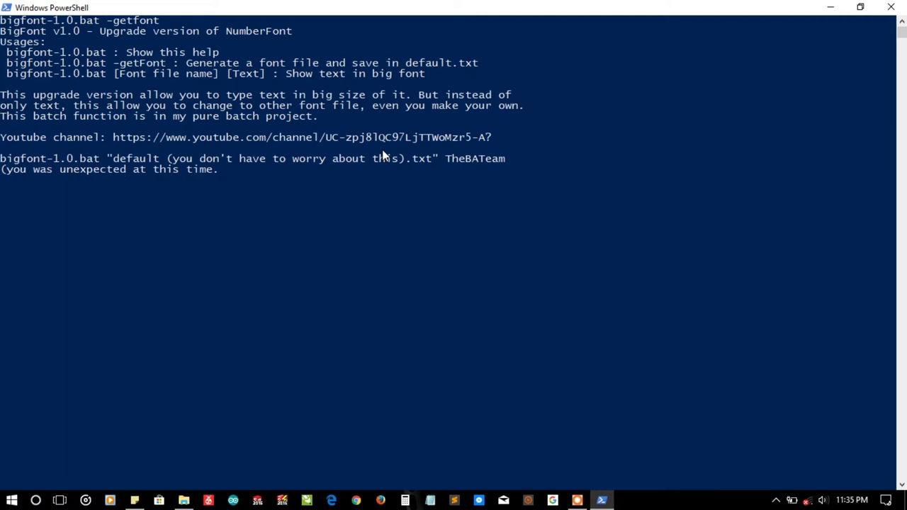
Enter a ren command renaming the long-named font file to default.txt.
text(ren)
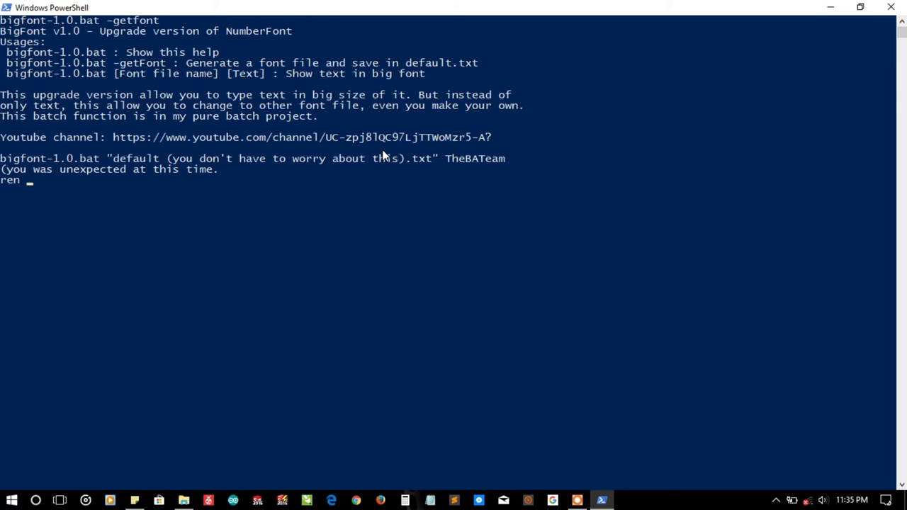
text("default (you don't have to worry about this).txt" de)
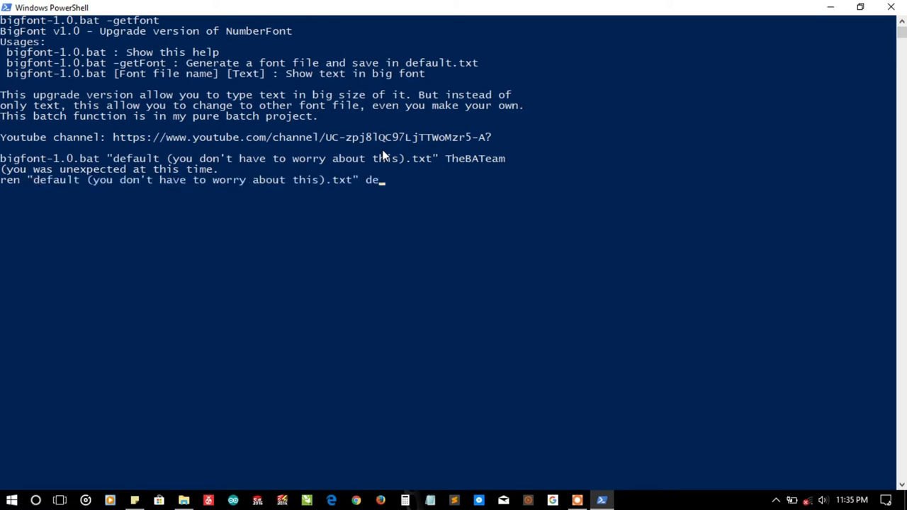
text(fault.txt)
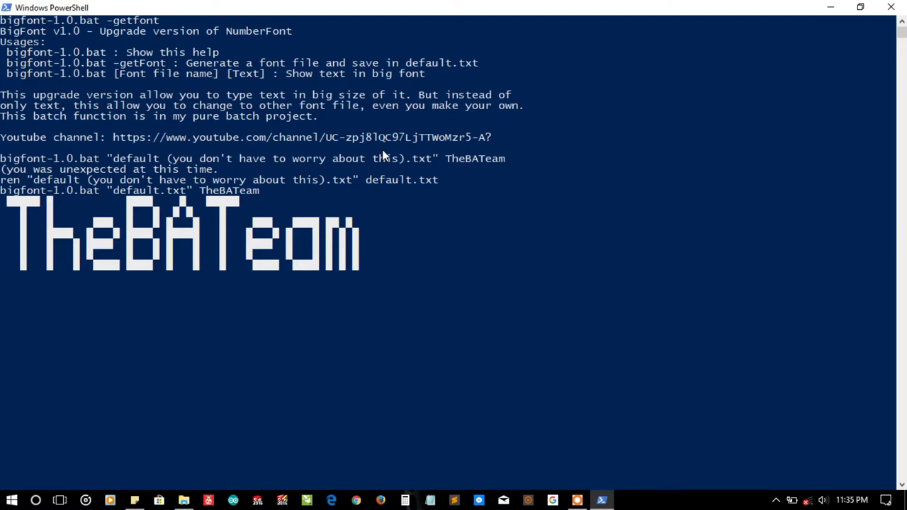
mouse_move(106, 239)
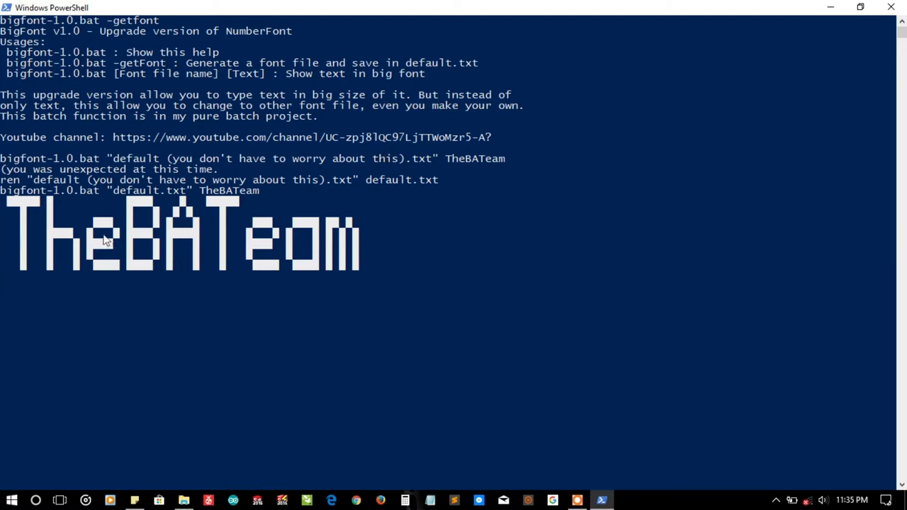
mouse_move(491, 325)
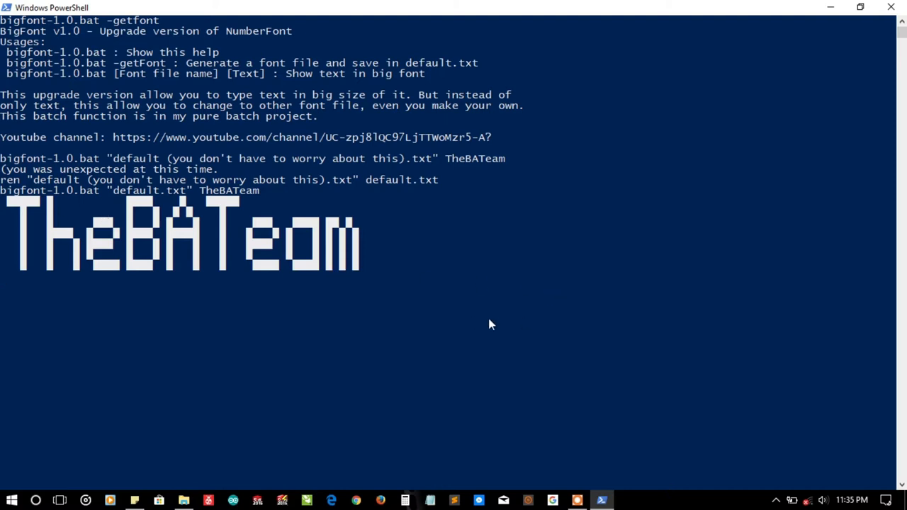
mouse_move(597, 415)
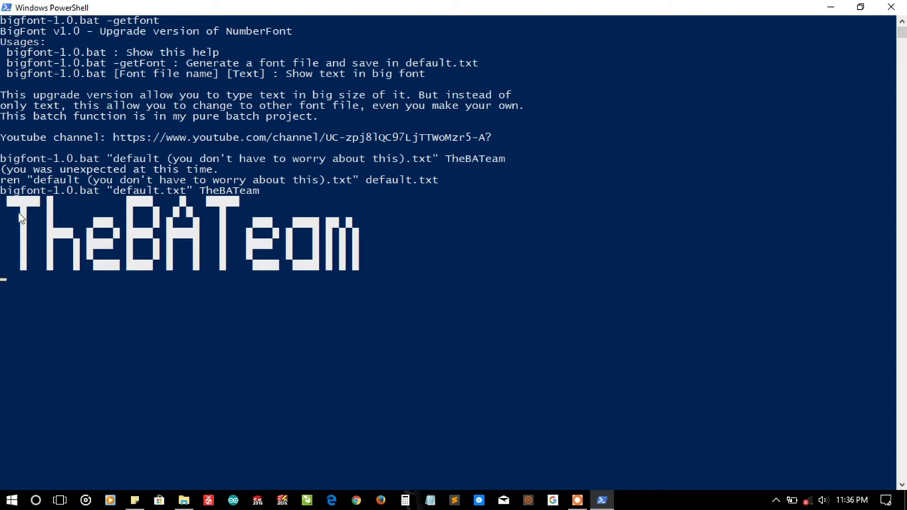
mouse_move(169, 201)
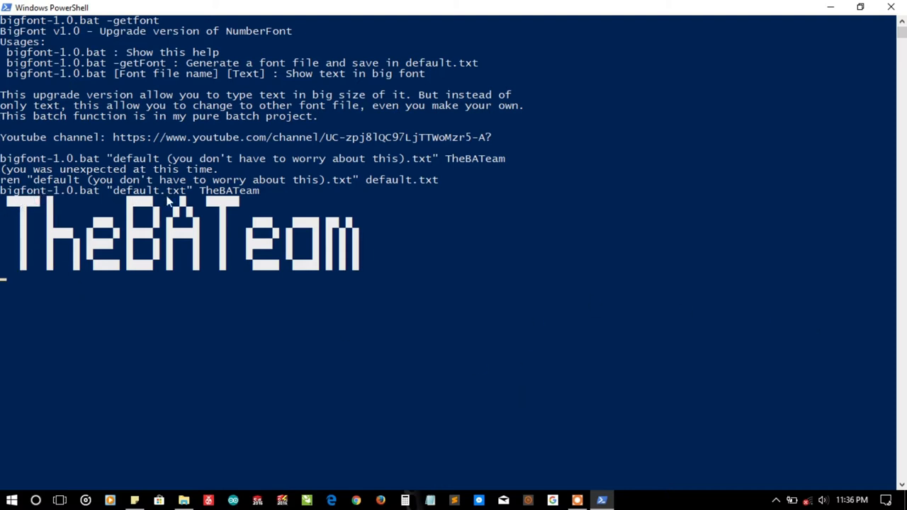
mouse_move(195, 193)
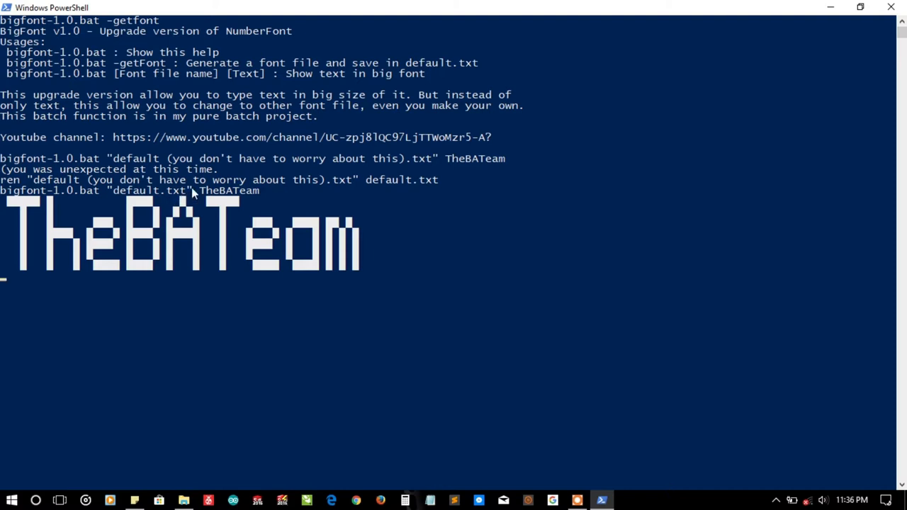
mouse_move(62, 423)
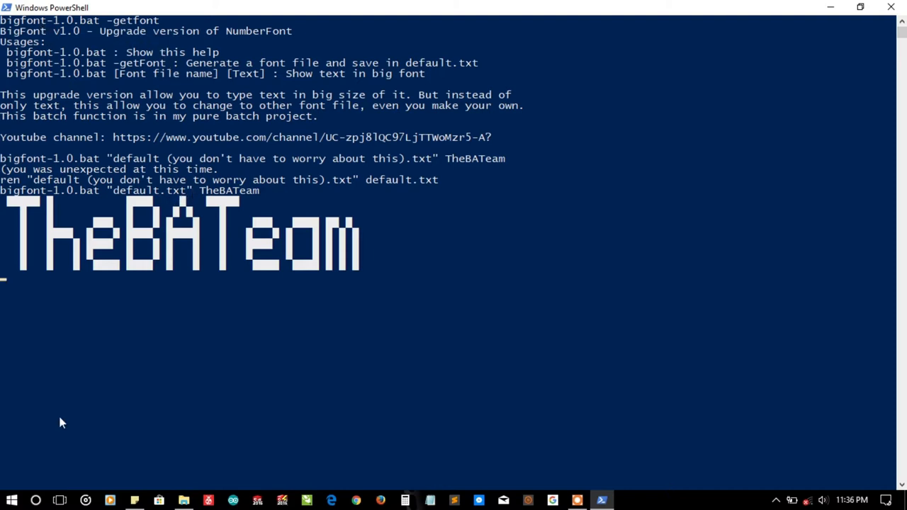
mouse_move(36, 319)
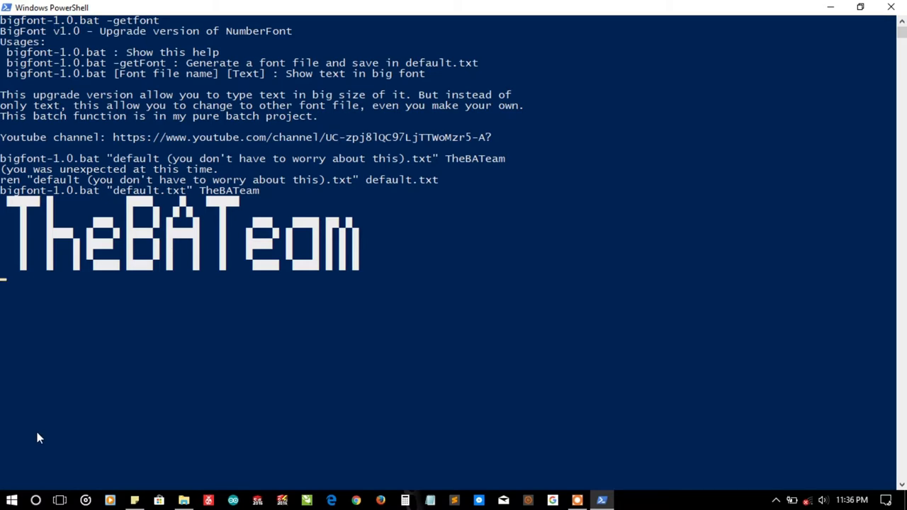
mouse_move(147, 480)
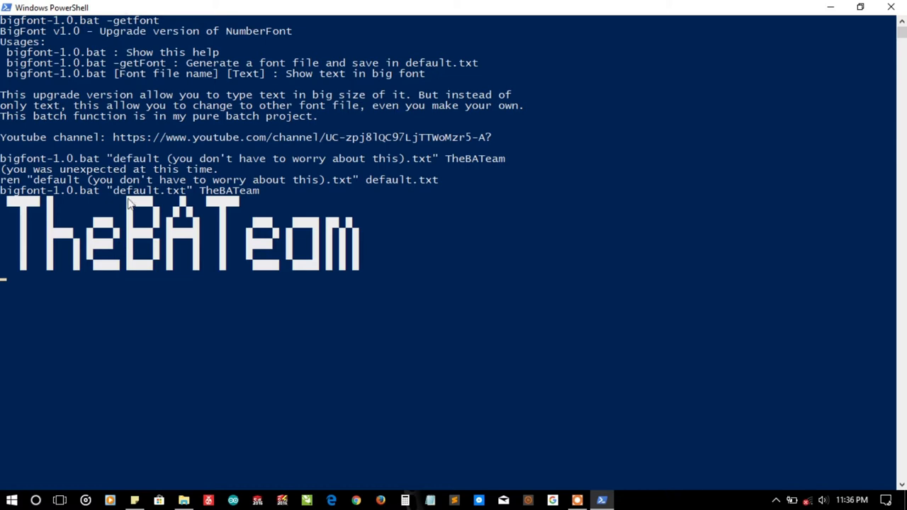
mouse_move(104, 258)
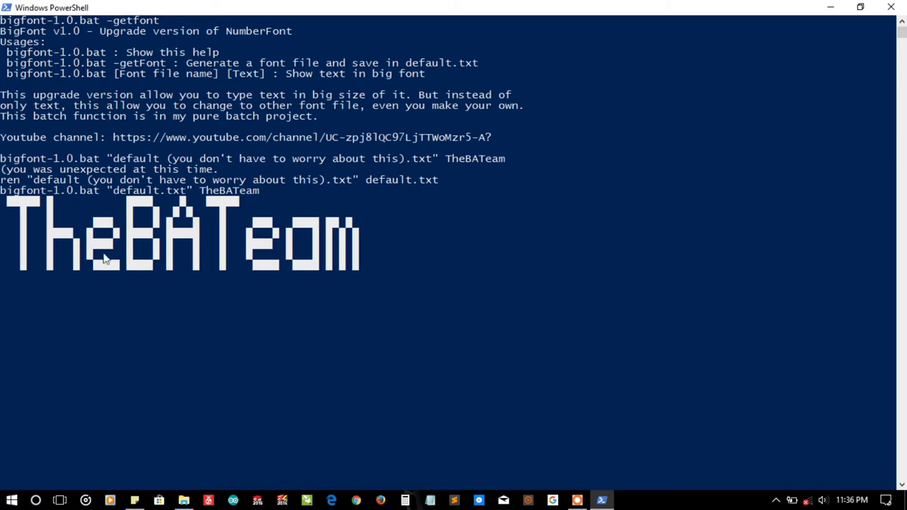
mouse_move(5, 335)
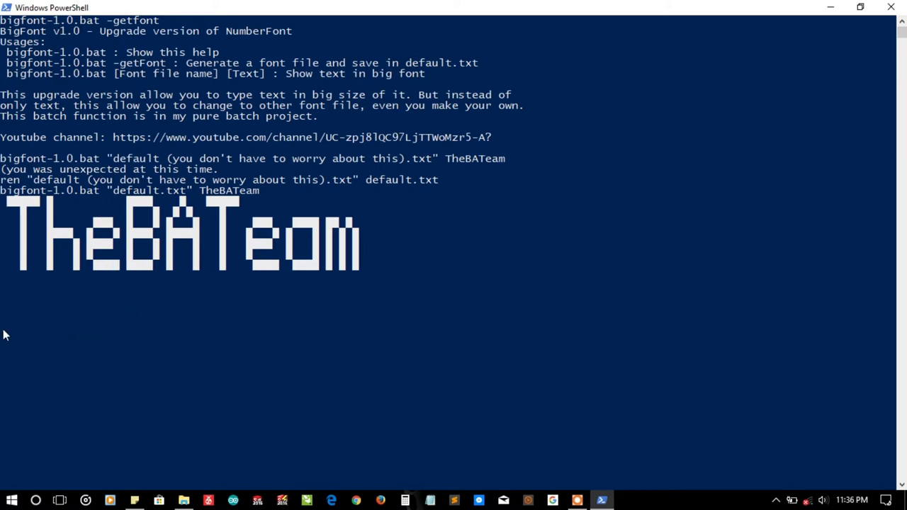
mouse_move(76, 383)
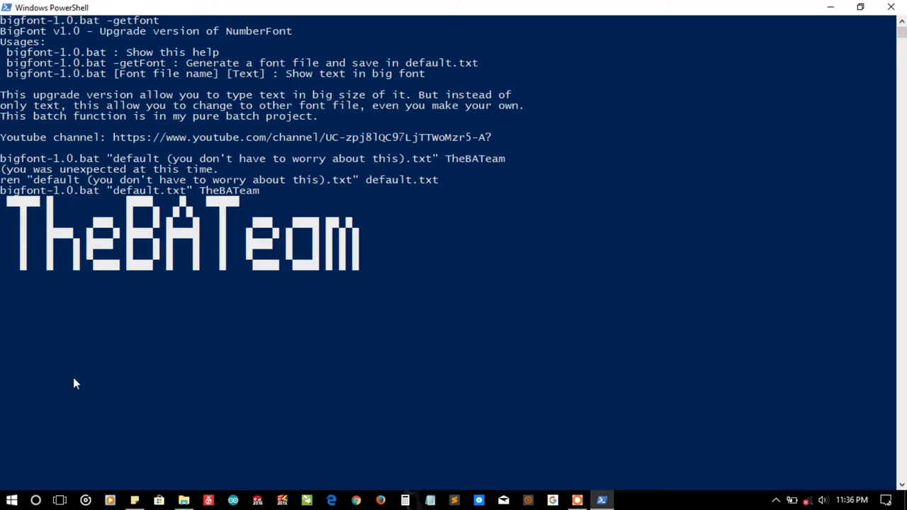
mouse_move(84, 168)
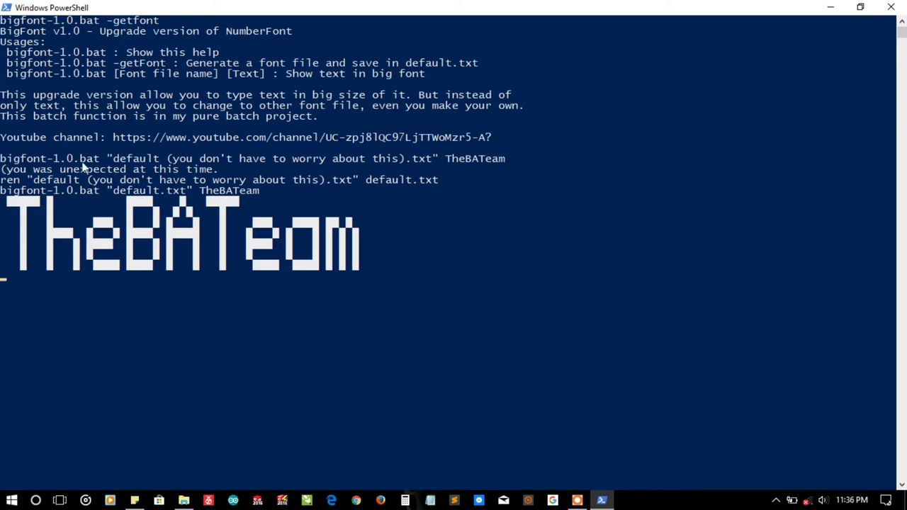
mouse_move(450, 85)
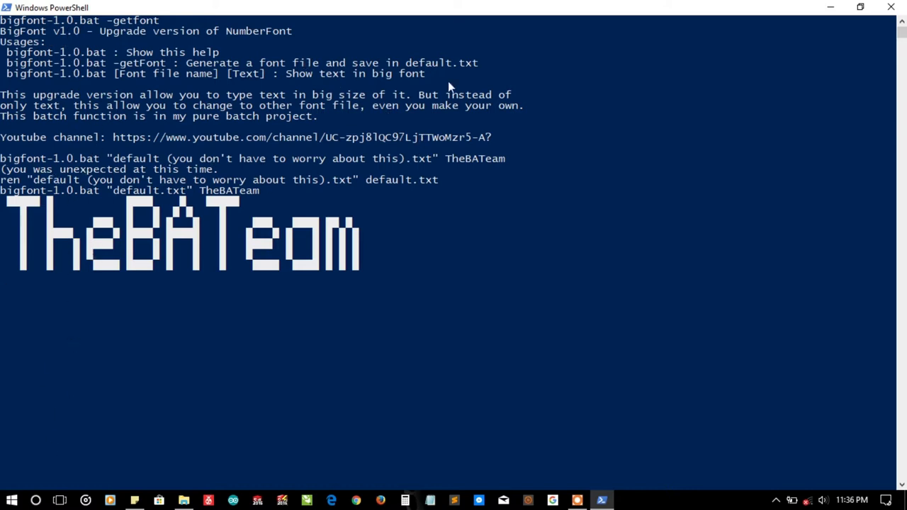
mouse_move(214, 150)
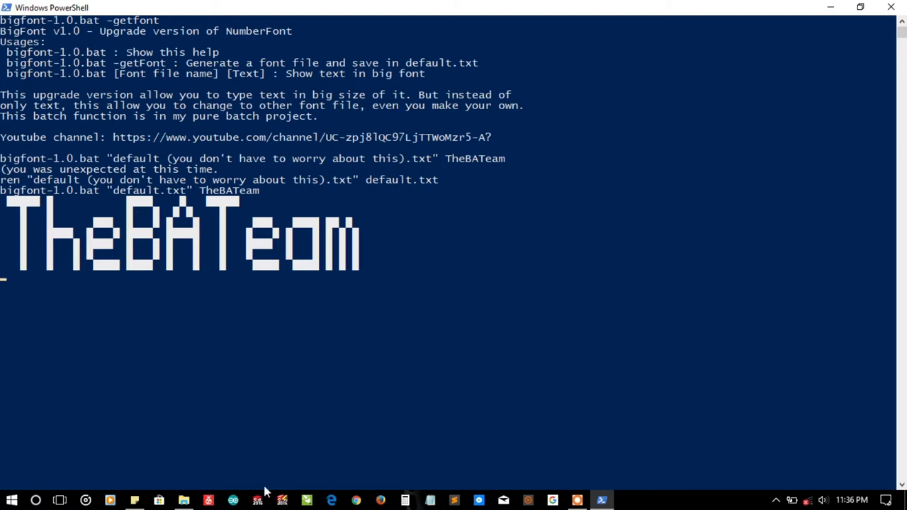
mouse_move(218, 439)
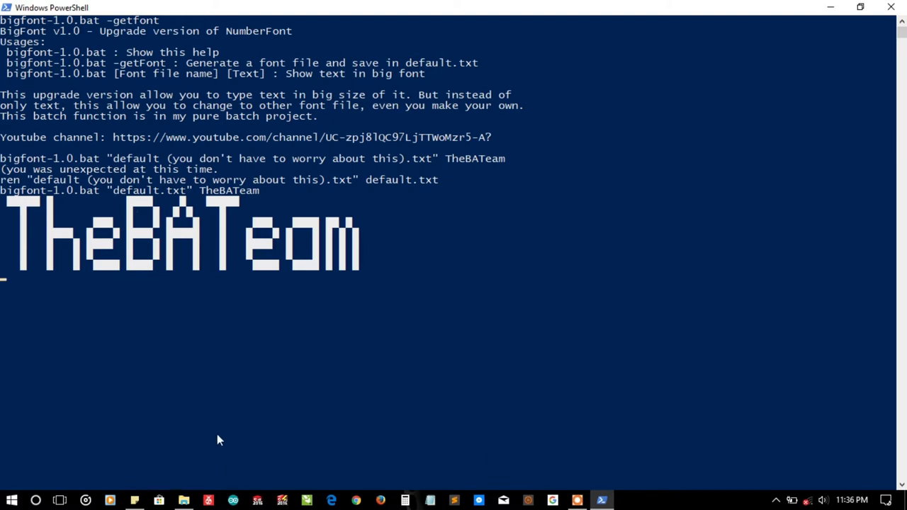
mouse_move(44, 237)
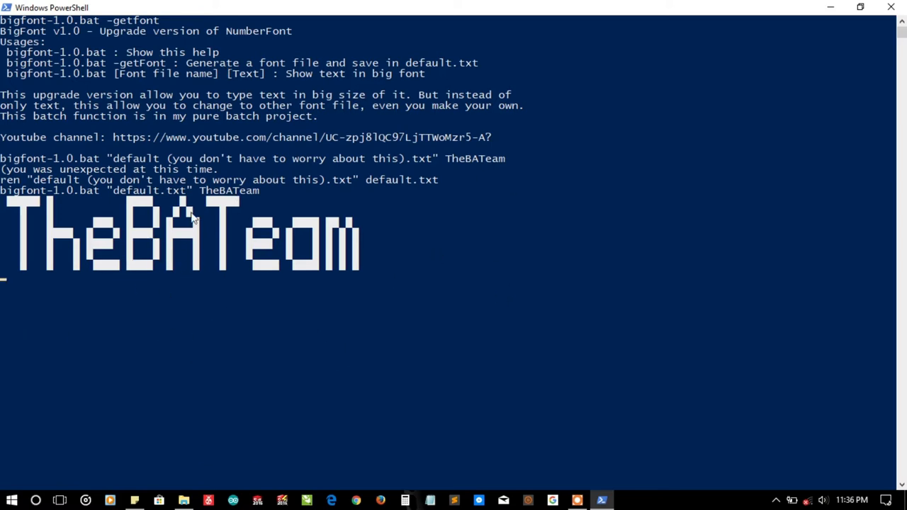
mouse_move(208, 107)
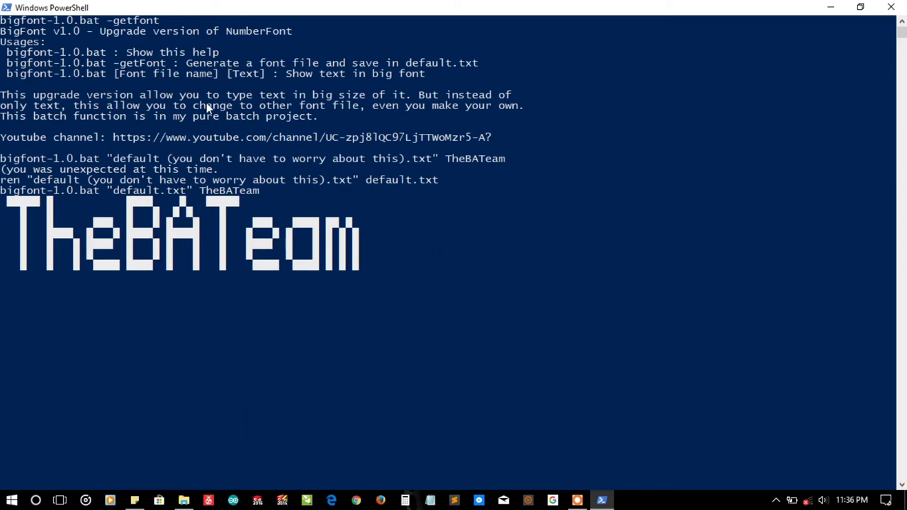
mouse_move(389, 360)
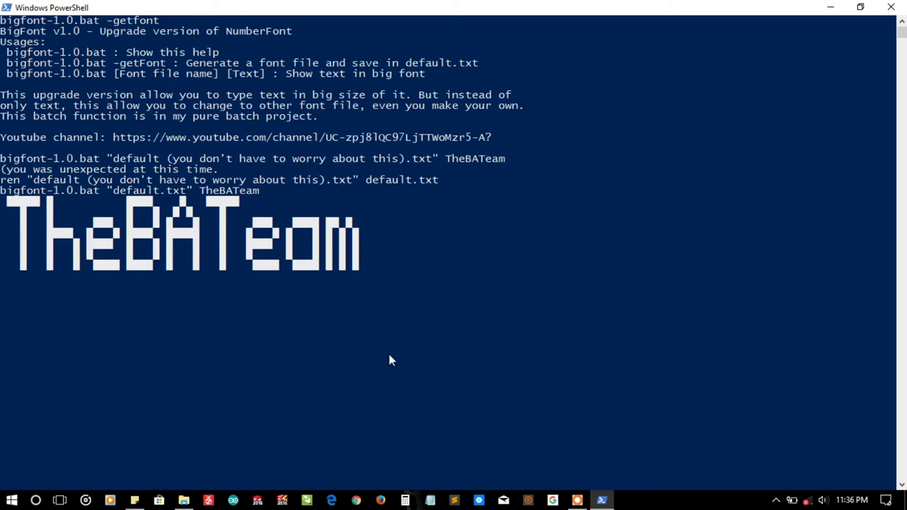
mouse_move(456, 285)
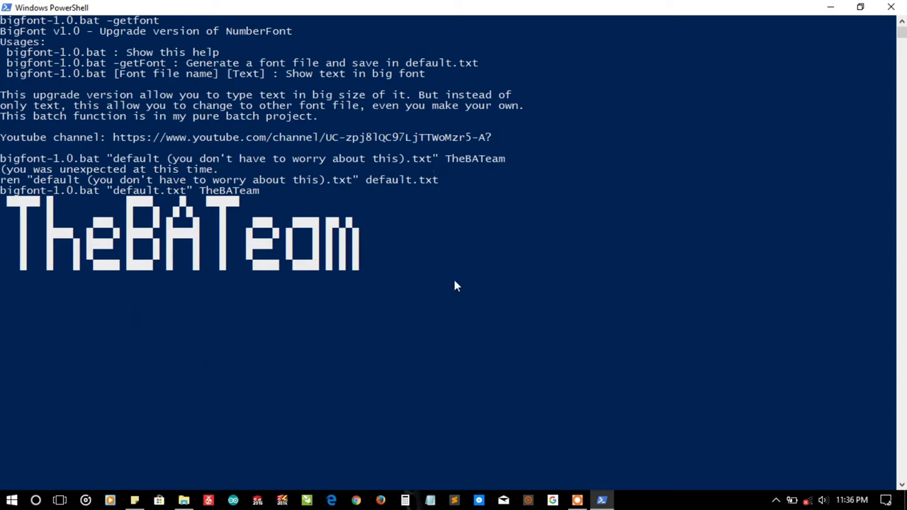
mouse_move(311, 140)
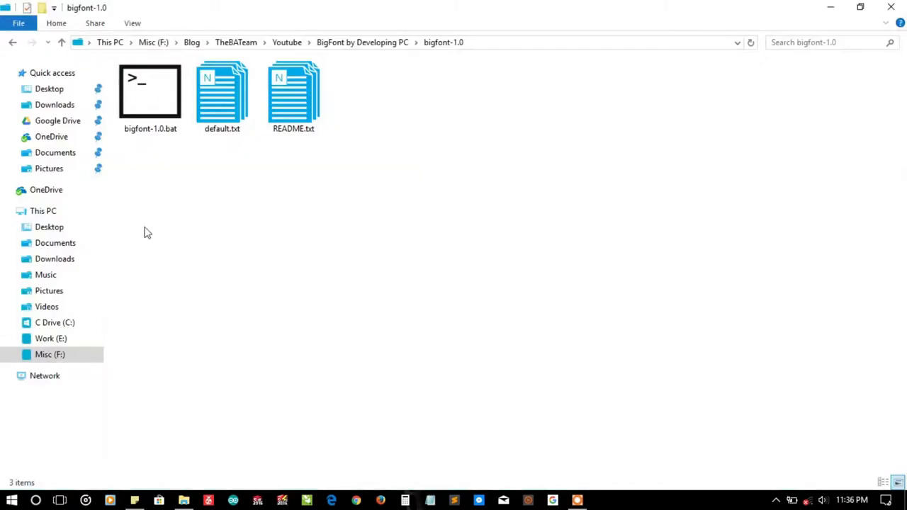
Open bigfont-1.0.bat with Sublime Text from its context menu.
click(222, 96)
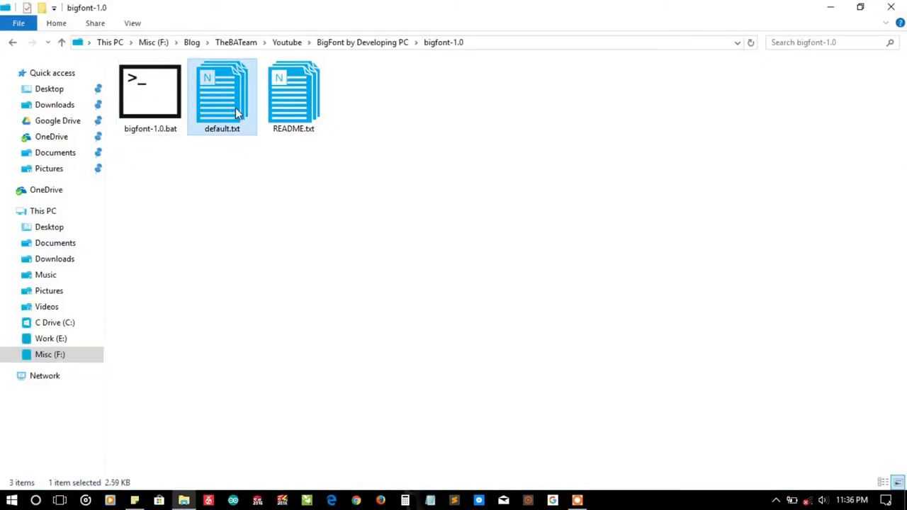
click(150, 93)
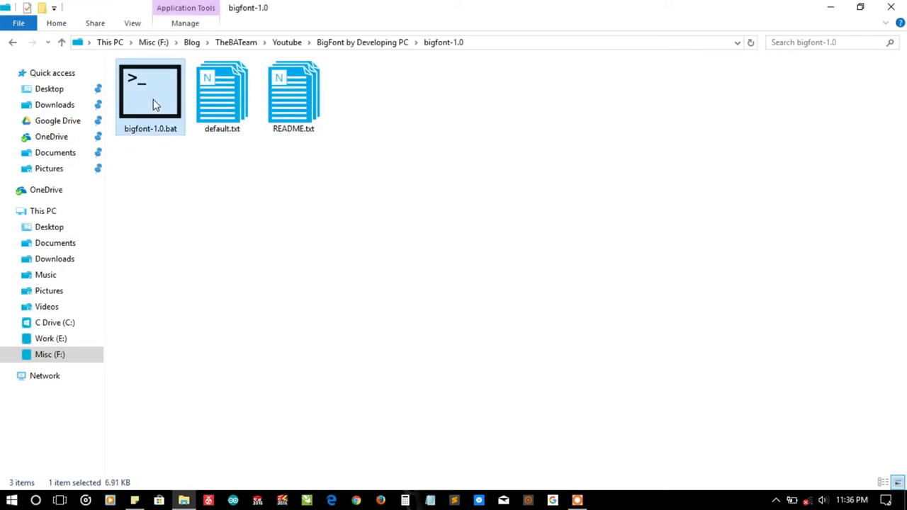
right_click(150, 96)
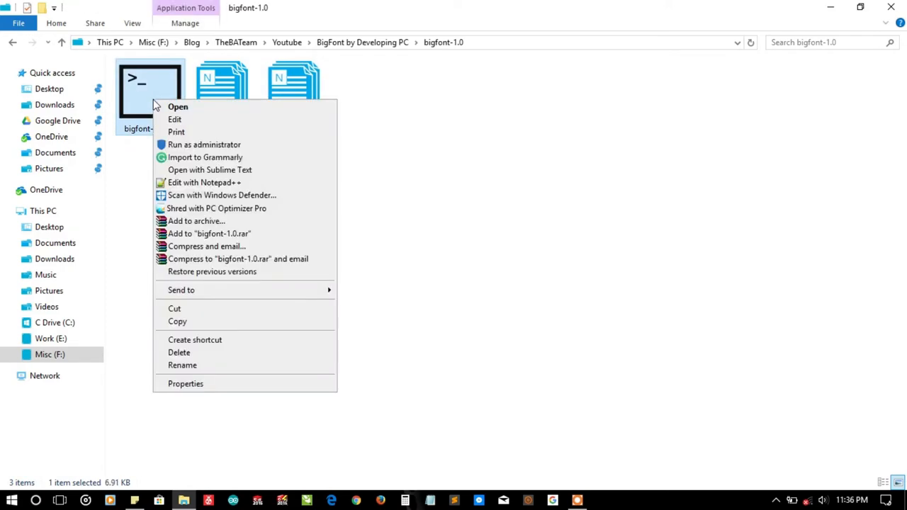
mouse_move(214, 170)
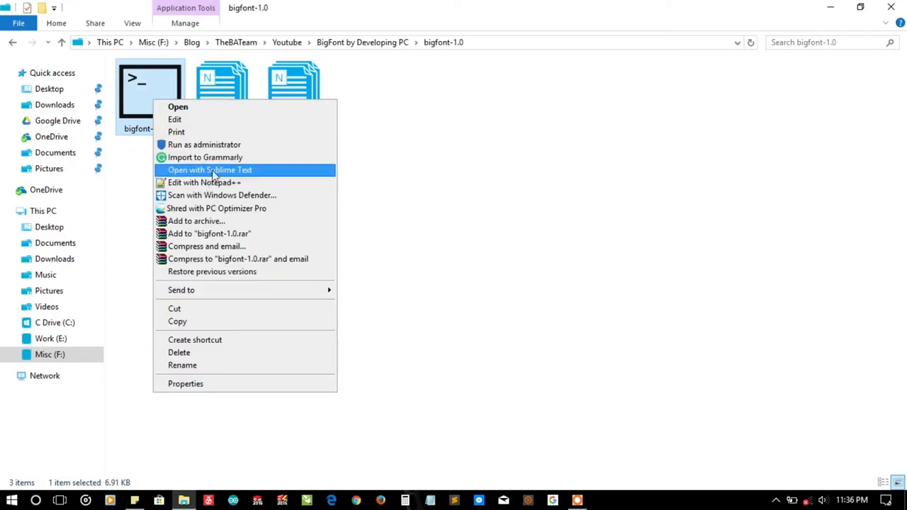
click(209, 169)
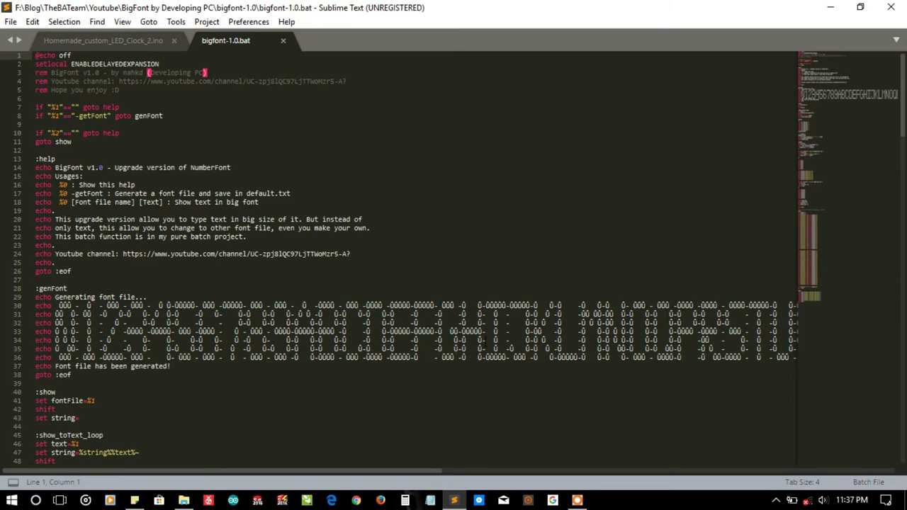
scroll(down, 3)
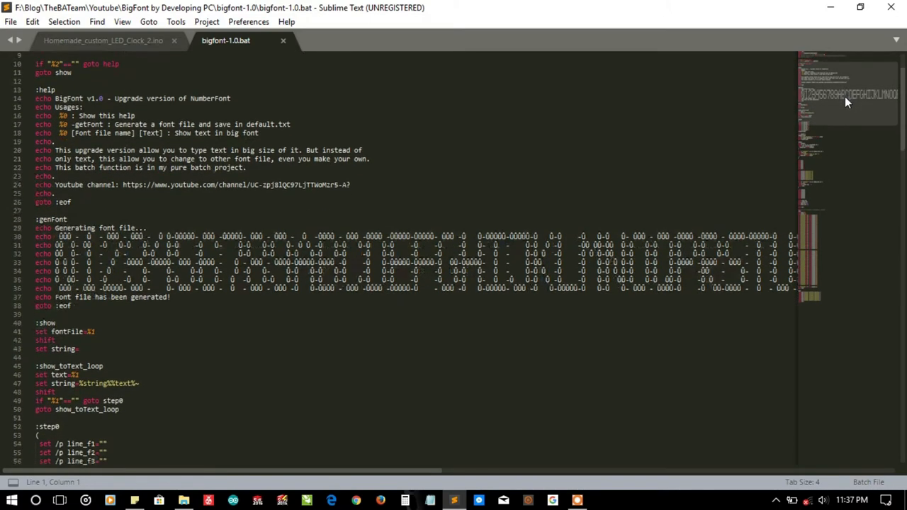
scroll(down, 3)
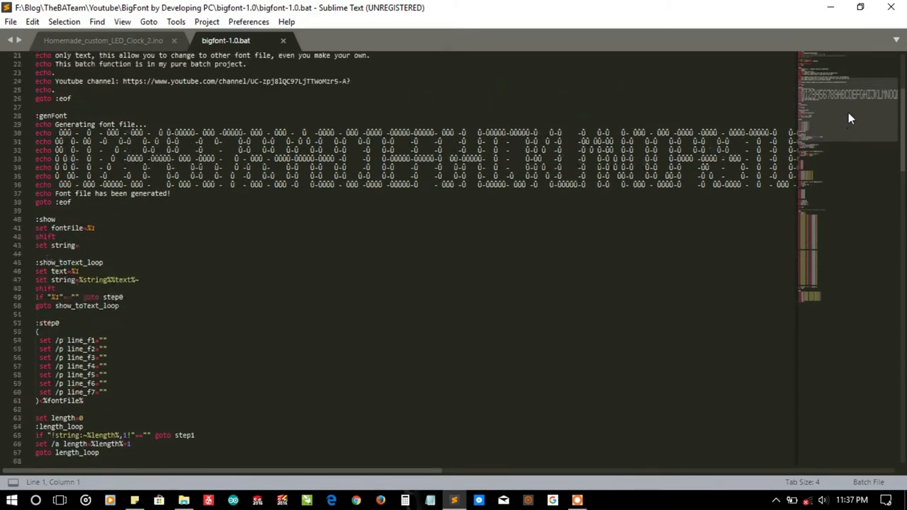
scroll(down, 3)
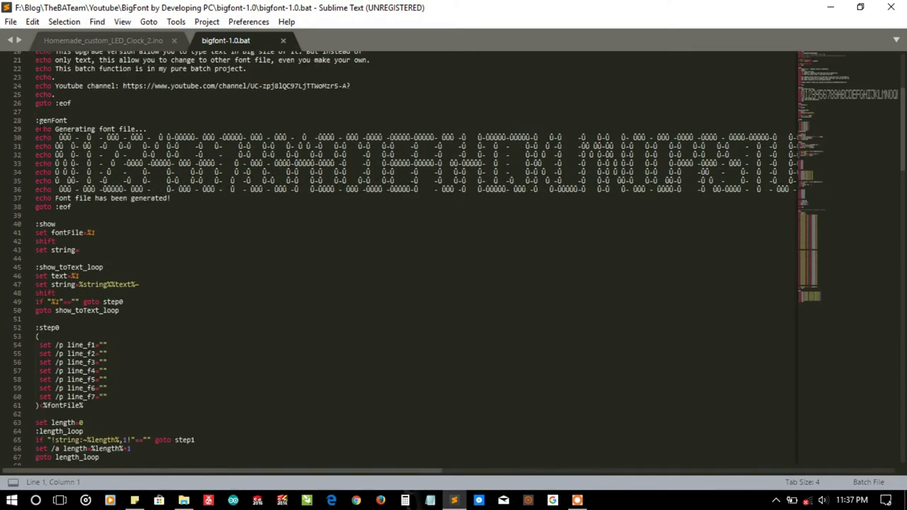
drag(39, 129, 64, 207)
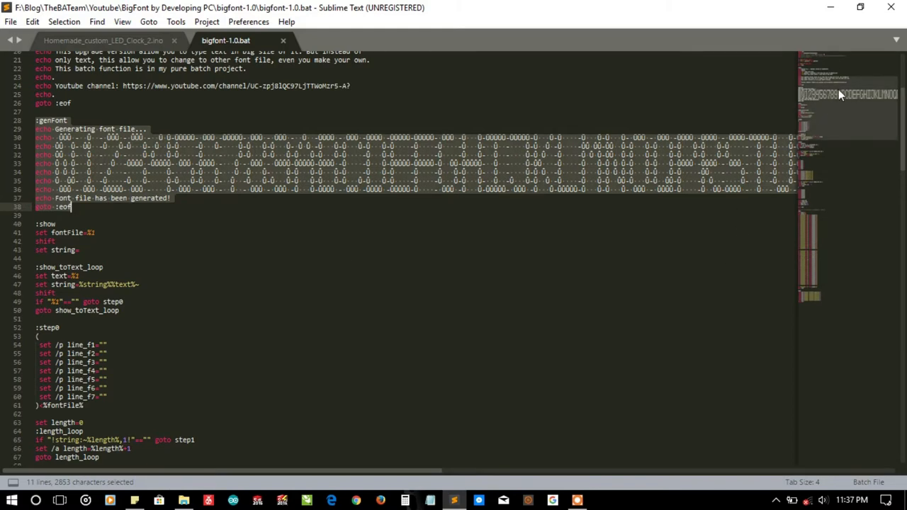
scroll(down, 3)
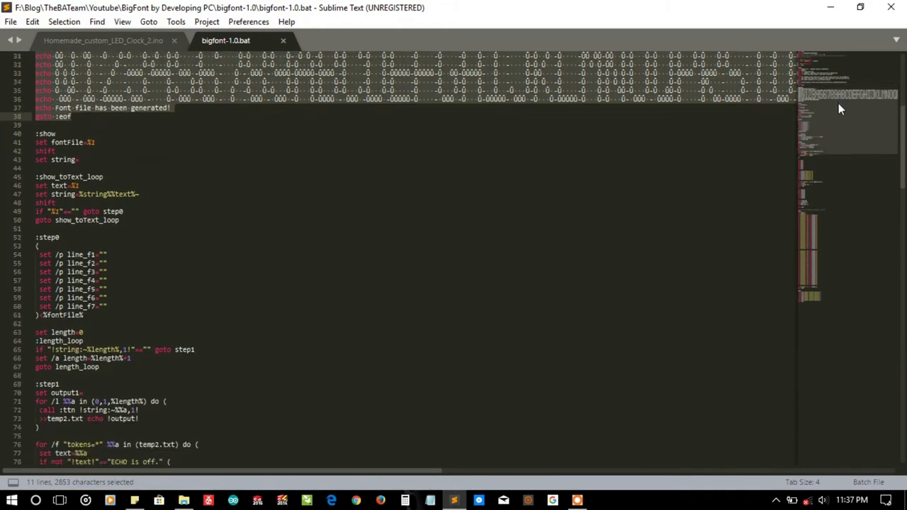
scroll(down, 3)
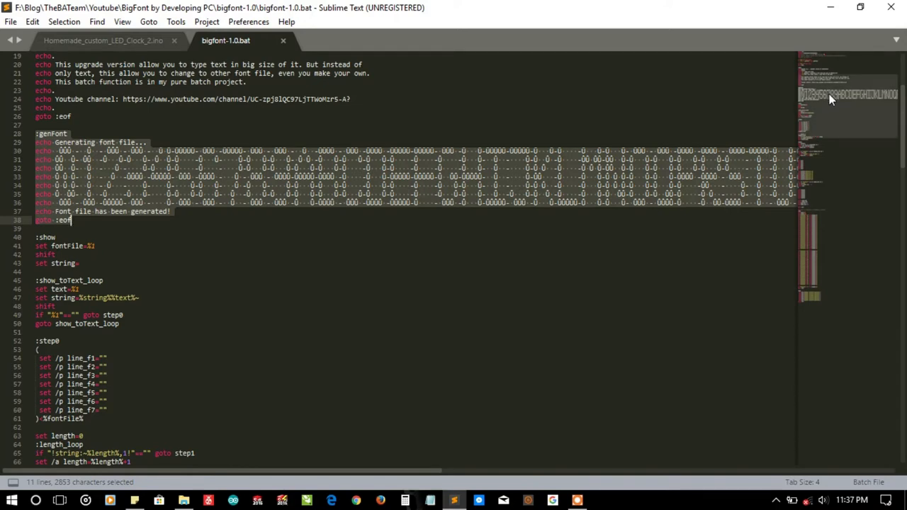
scroll(down, 3)
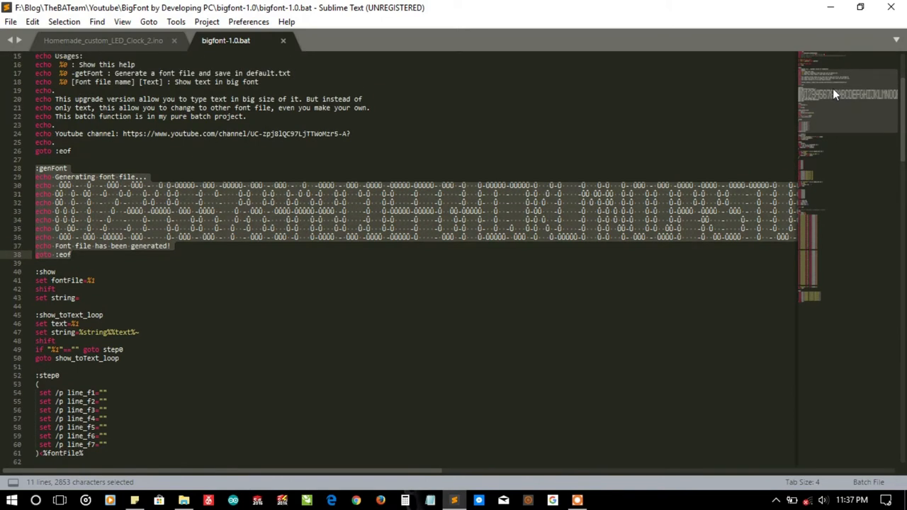
scroll(down, 3)
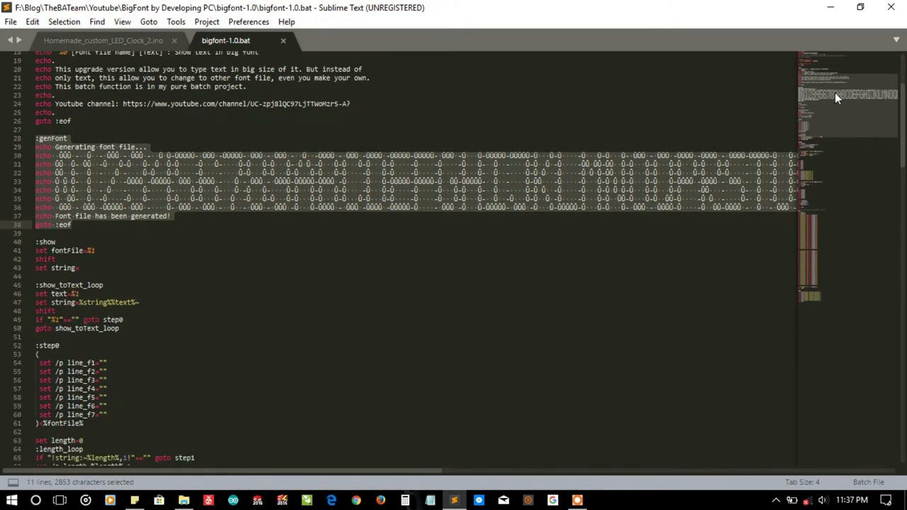
scroll(down, 3)
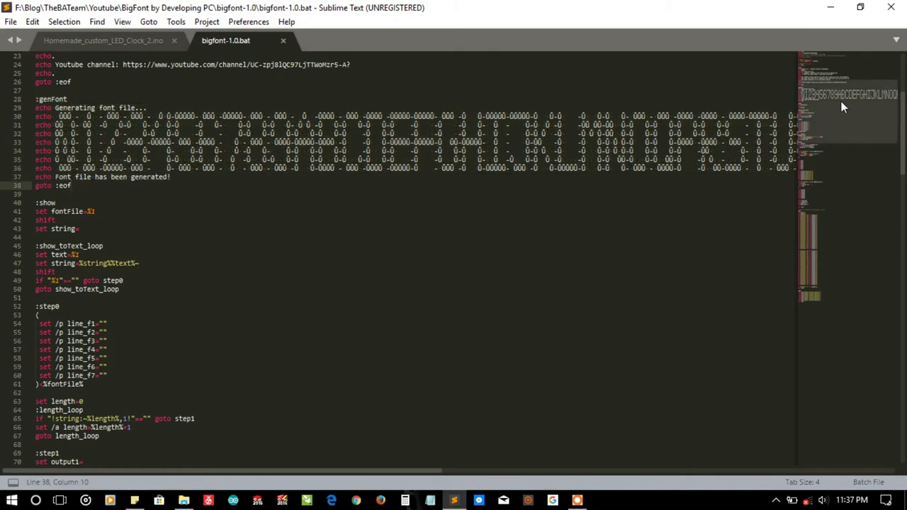
scroll(down, 3)
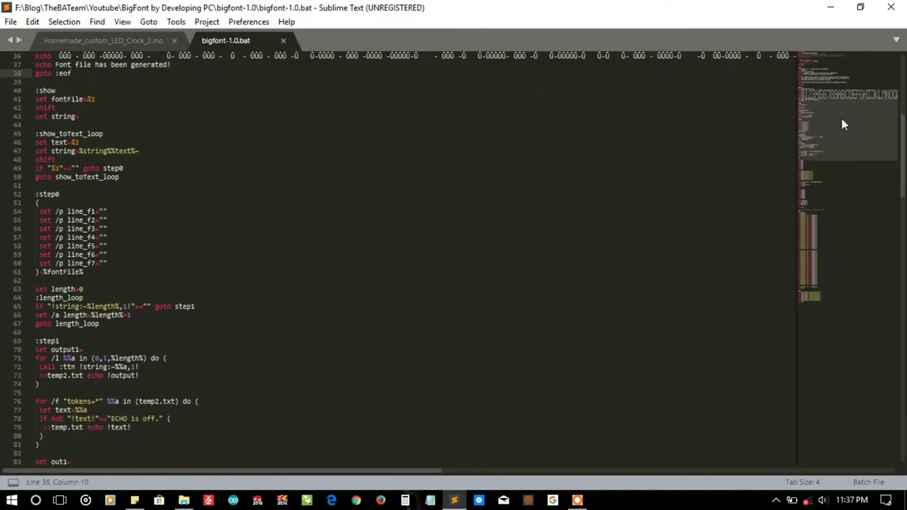
scroll(down, 3)
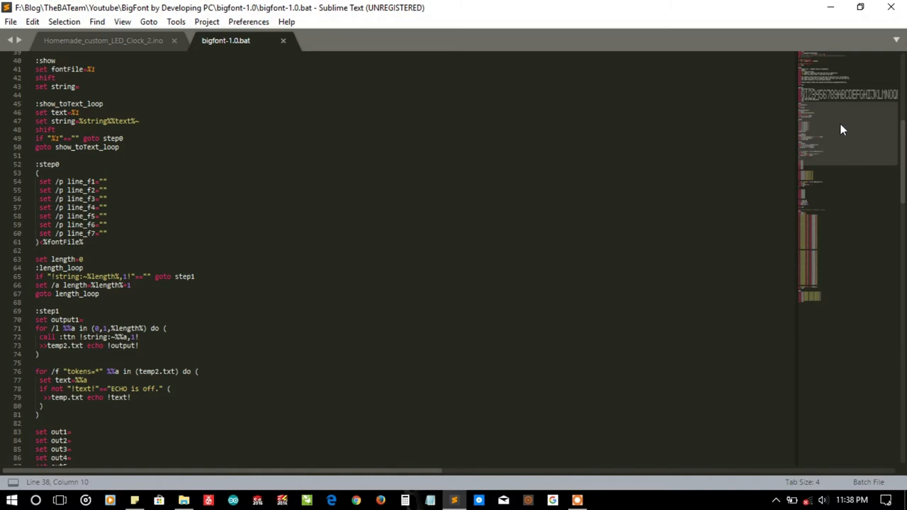
scroll(down, 3)
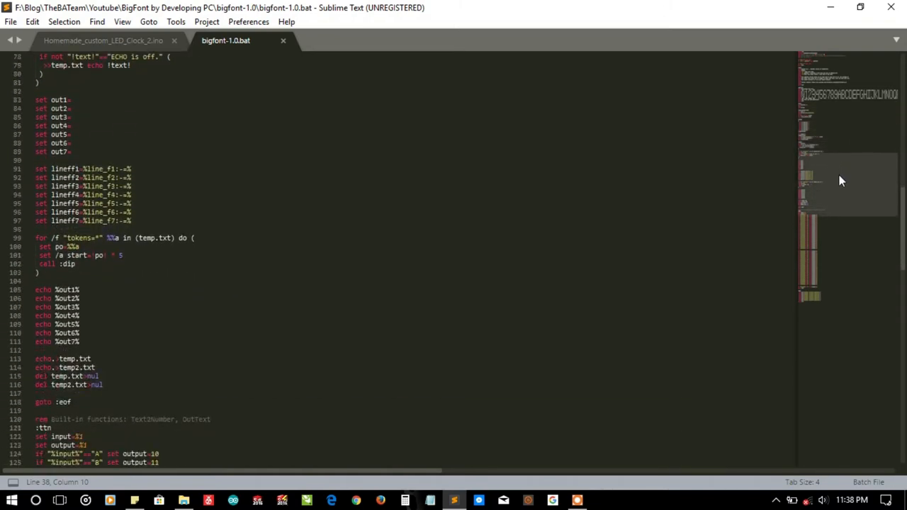
scroll(down, 3)
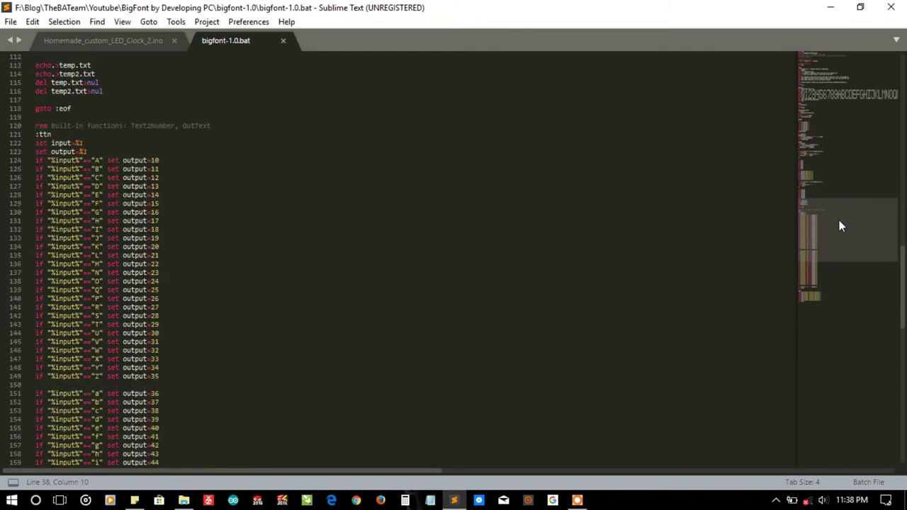
scroll(down, 3)
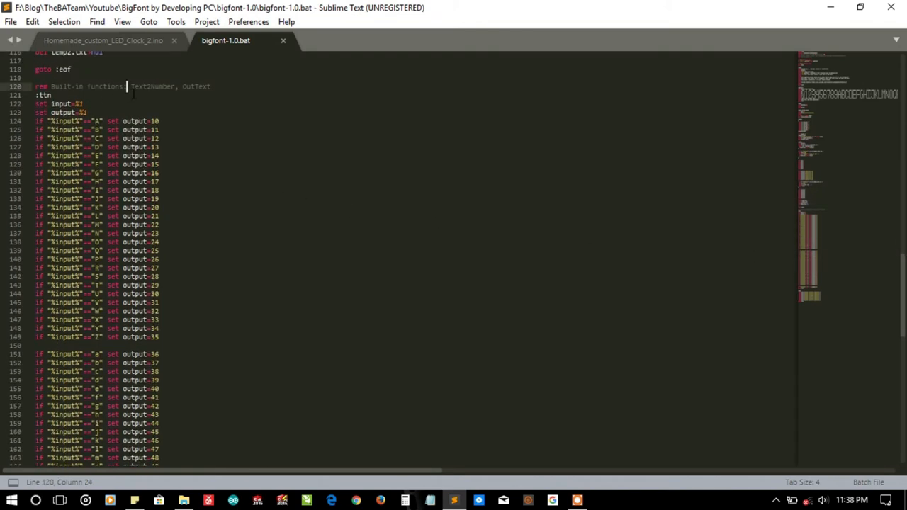
double_click(193, 85)
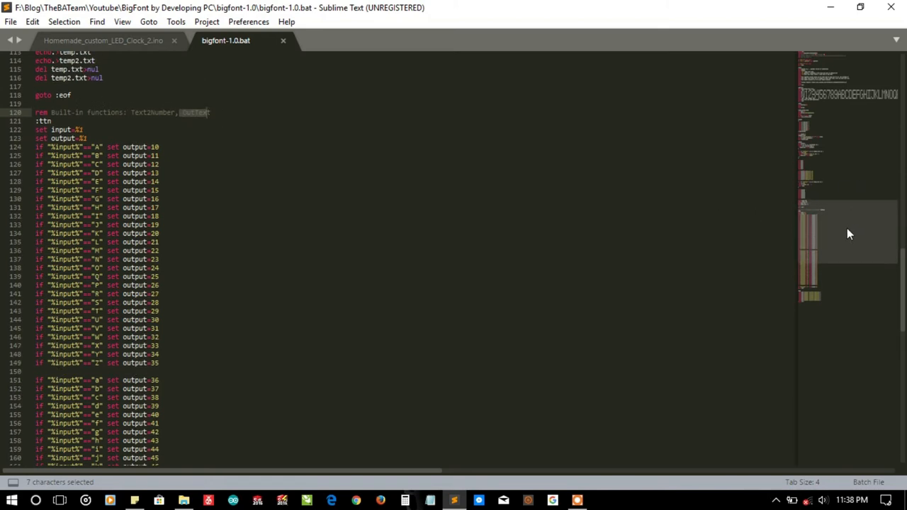
scroll(down, 3)
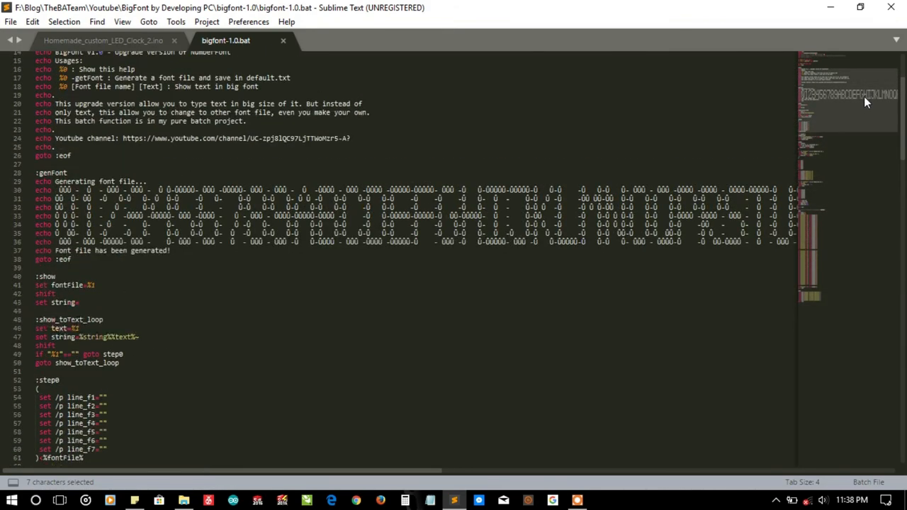
scroll(down, 3)
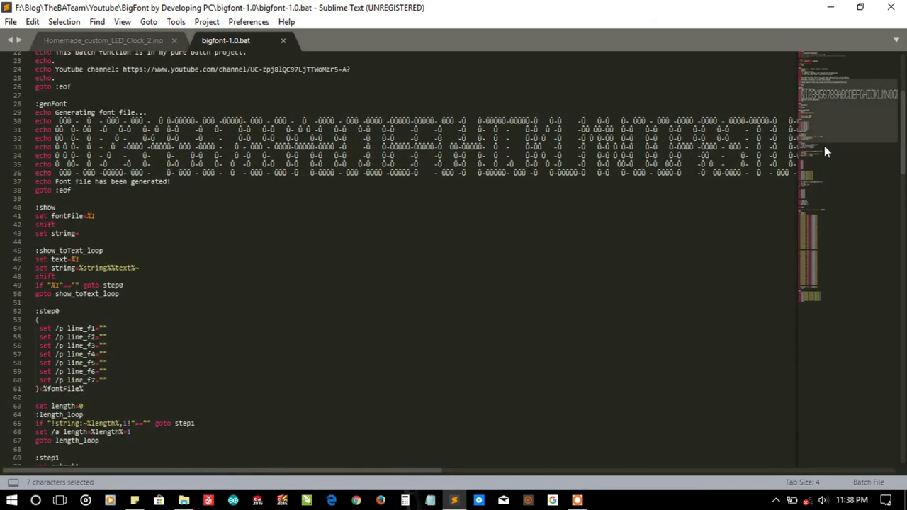
scroll(down, 3)
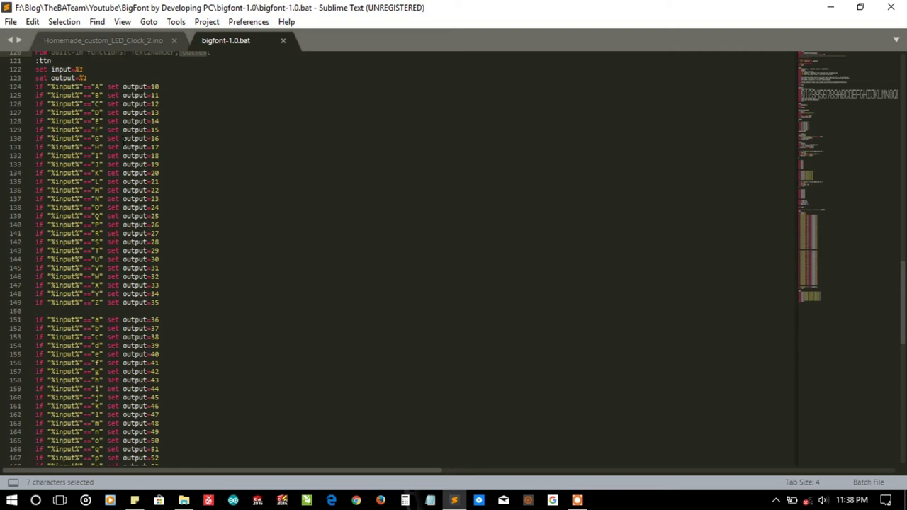
click(94, 199)
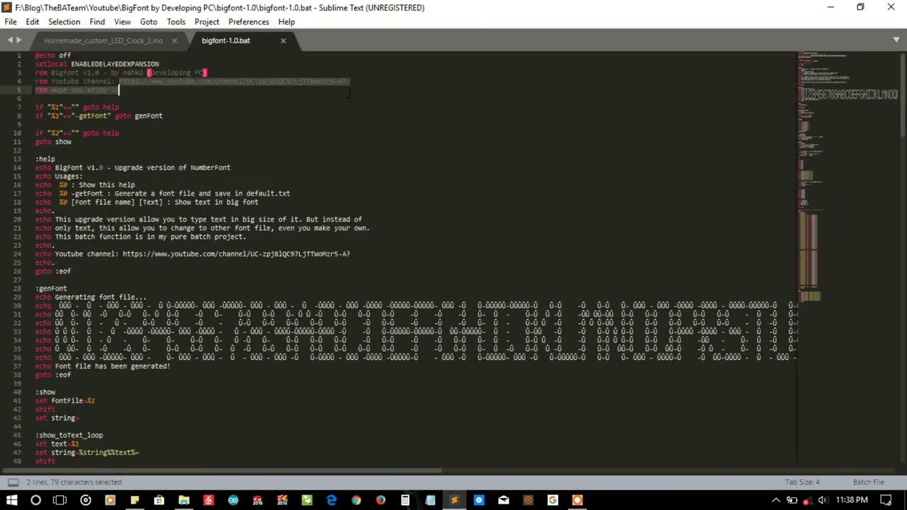
Review the script's header comments, then return to the bigfont-1.0 folder in File Explorer.
click(283, 81)
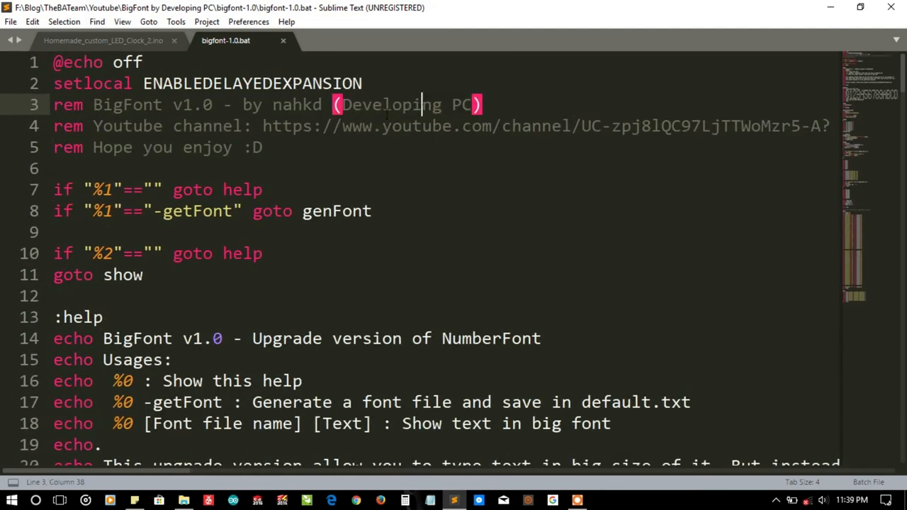
drag(342, 104, 475, 105)
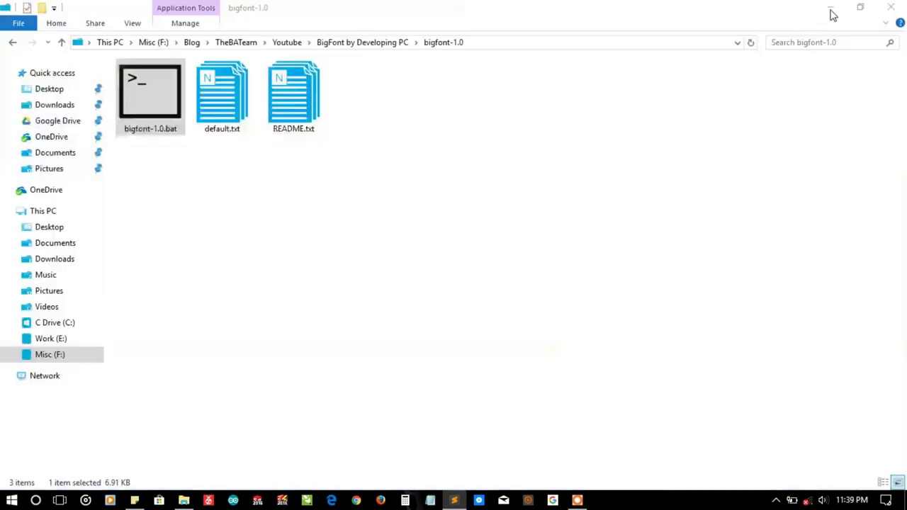
click(256, 203)
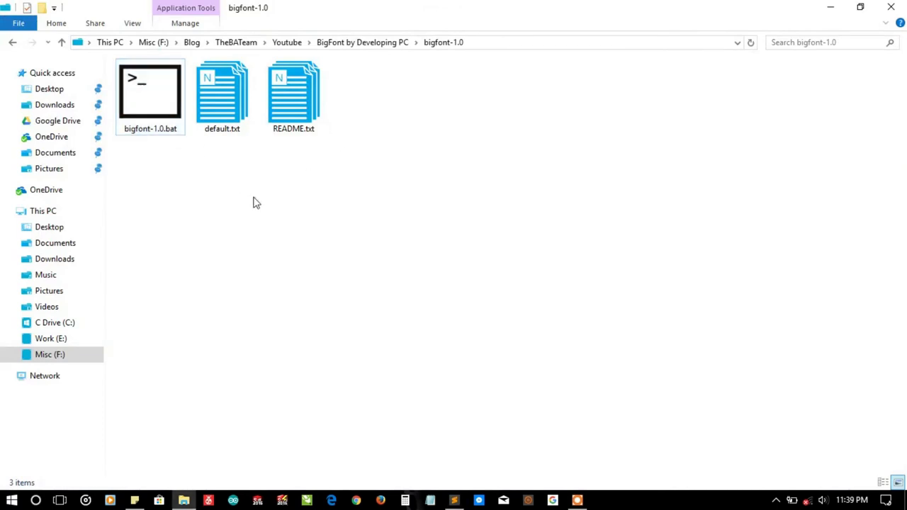